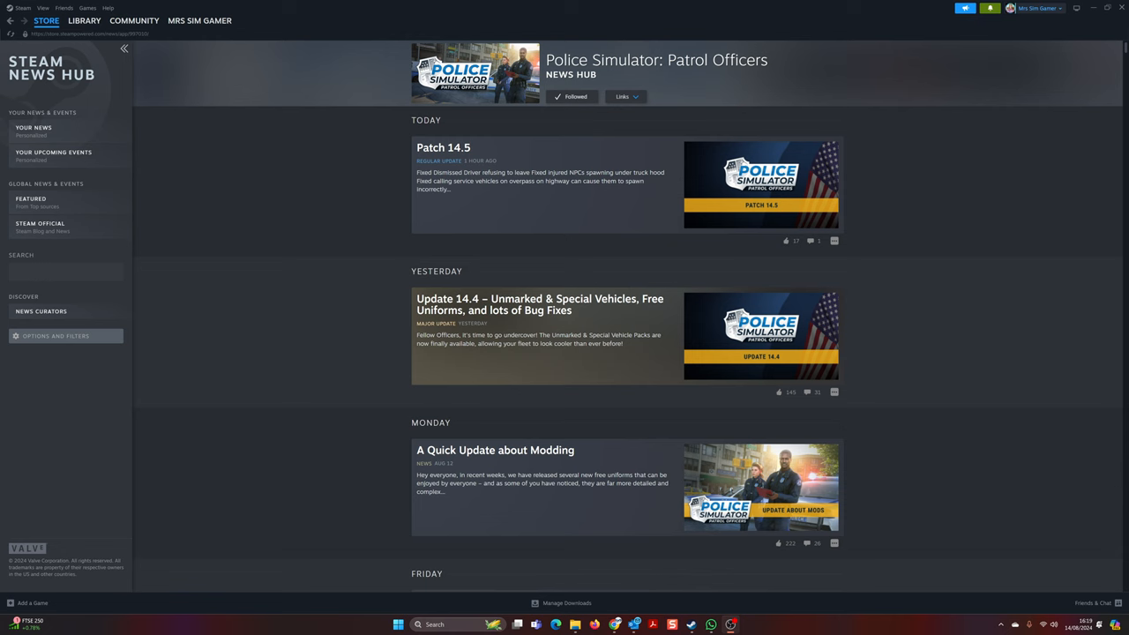
{"action": "mouse_move", "coordinate": [638, 452]}
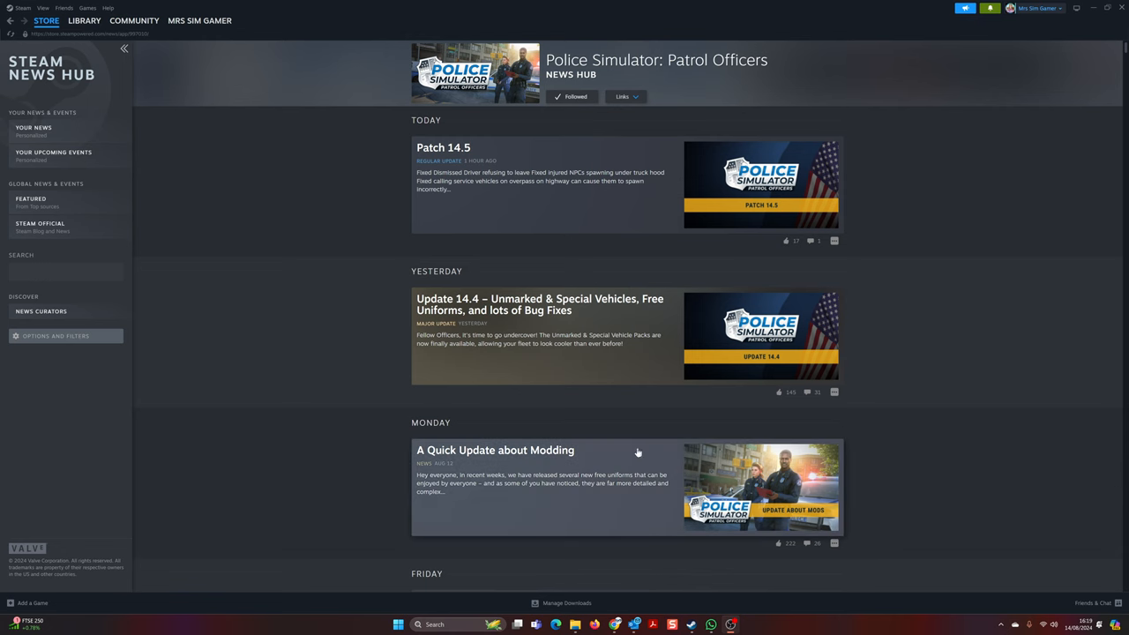
Scroll down the News Hub list toward the 'A Quick Update about Modding' post.
{"action": "scroll", "scroll_direction": "down", "scroll_amount": 3}
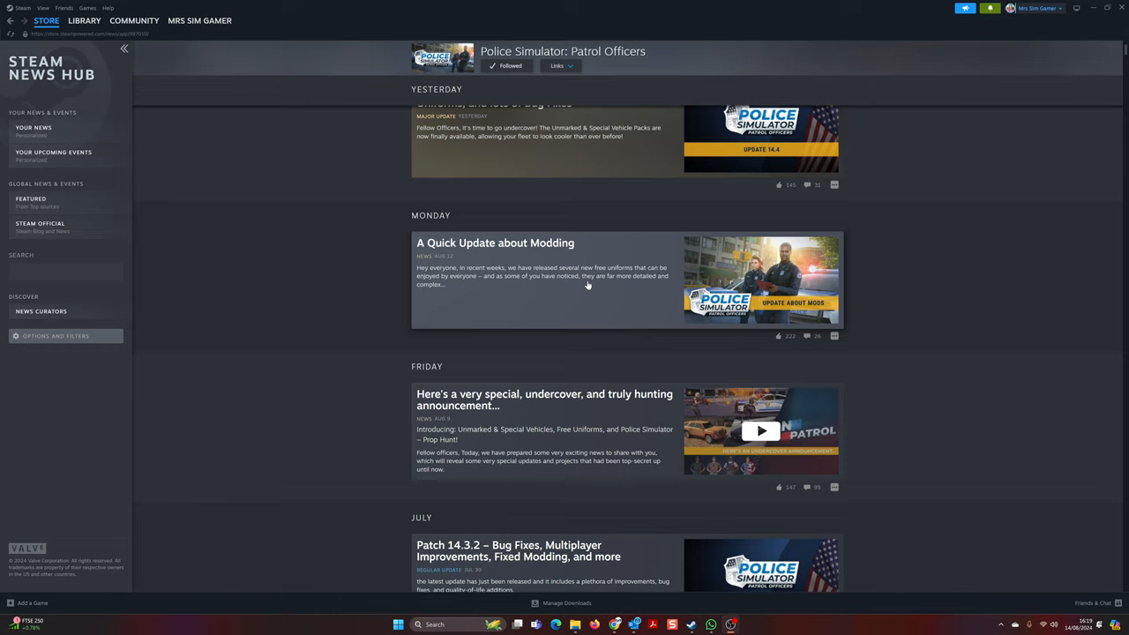
{"action": "mouse_move", "coordinate": [536, 286]}
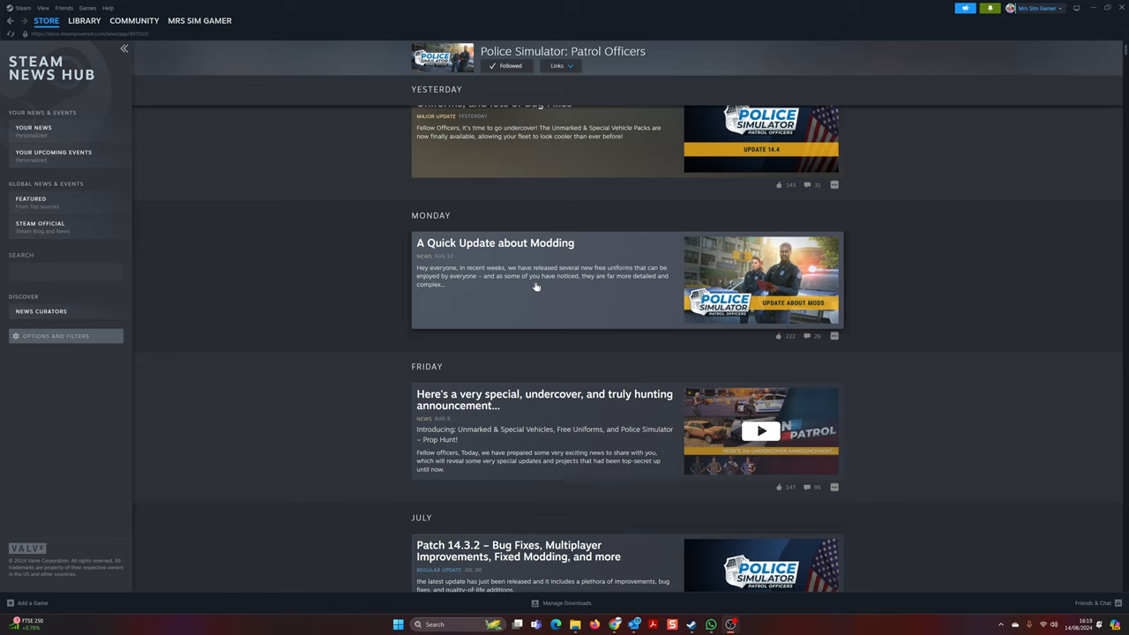
{"action": "mouse_move", "coordinate": [554, 267]}
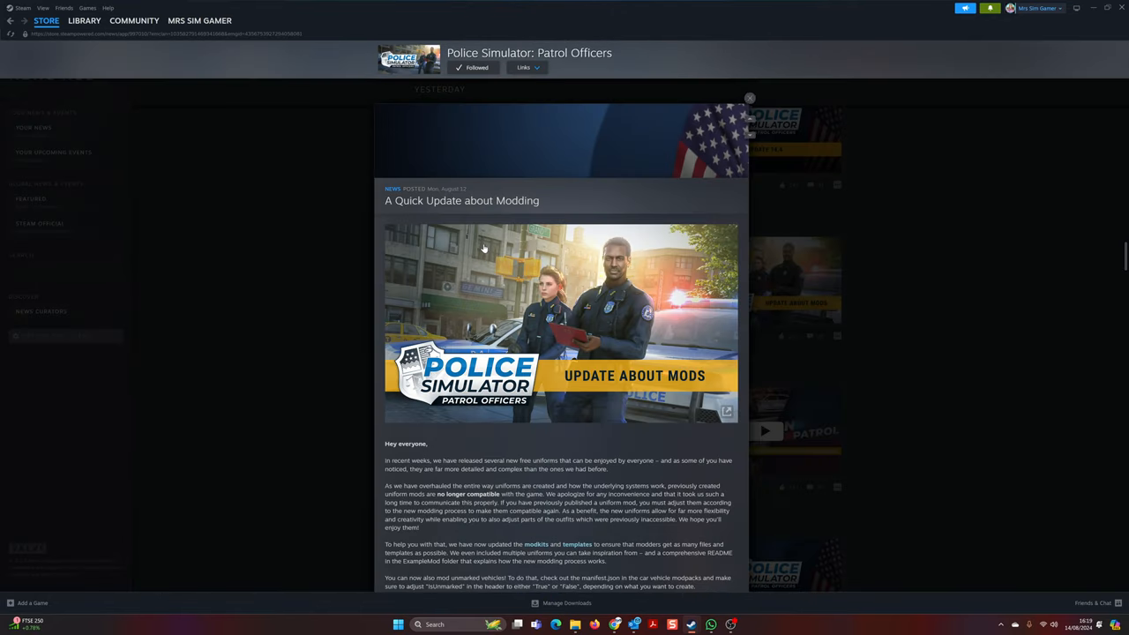
Read down through the modding post, highlighting lines of text along the way.
{"action": "scroll", "scroll_direction": "down", "scroll_amount": 3}
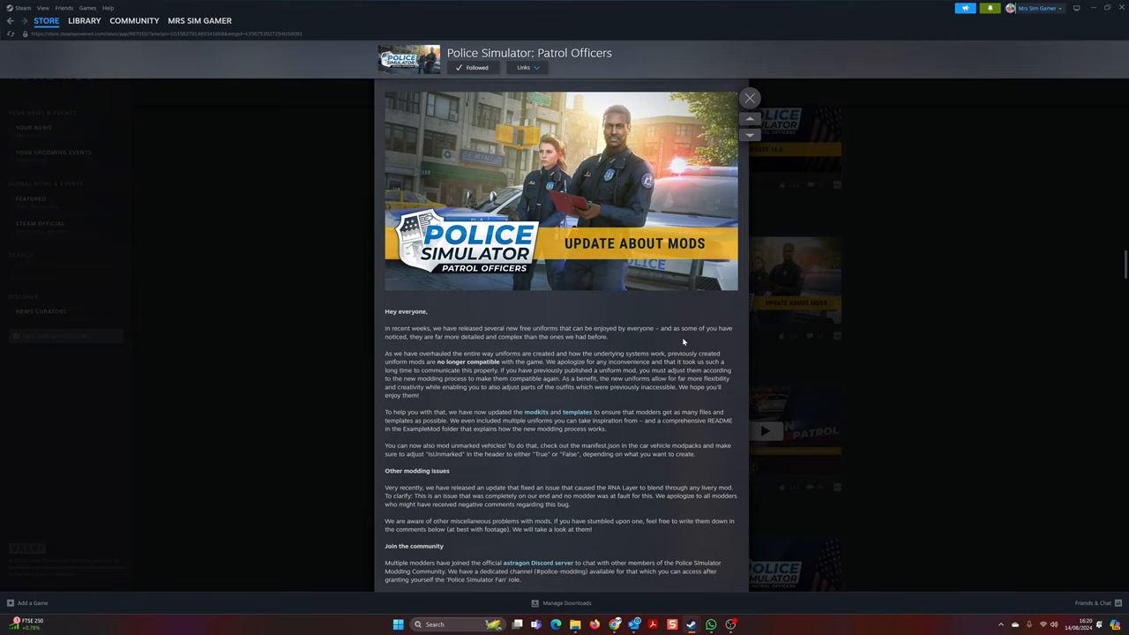
{"action": "mouse_move", "coordinate": [404, 345]}
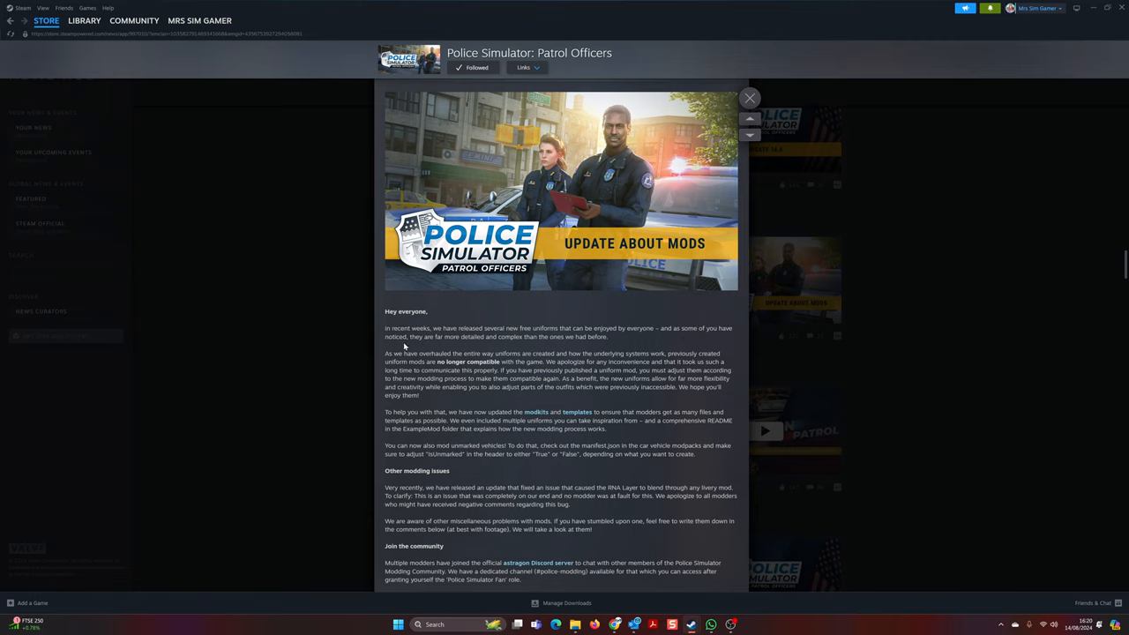
{"action": "mouse_move", "coordinate": [459, 353]}
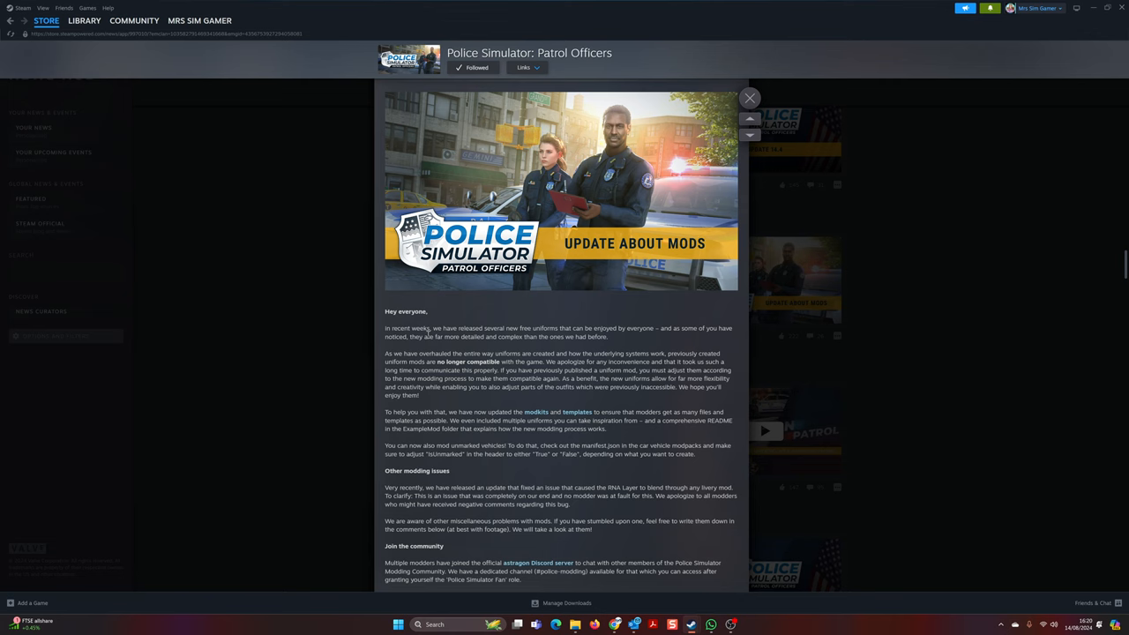
{"action": "scroll", "scroll_direction": "down", "scroll_amount": 3}
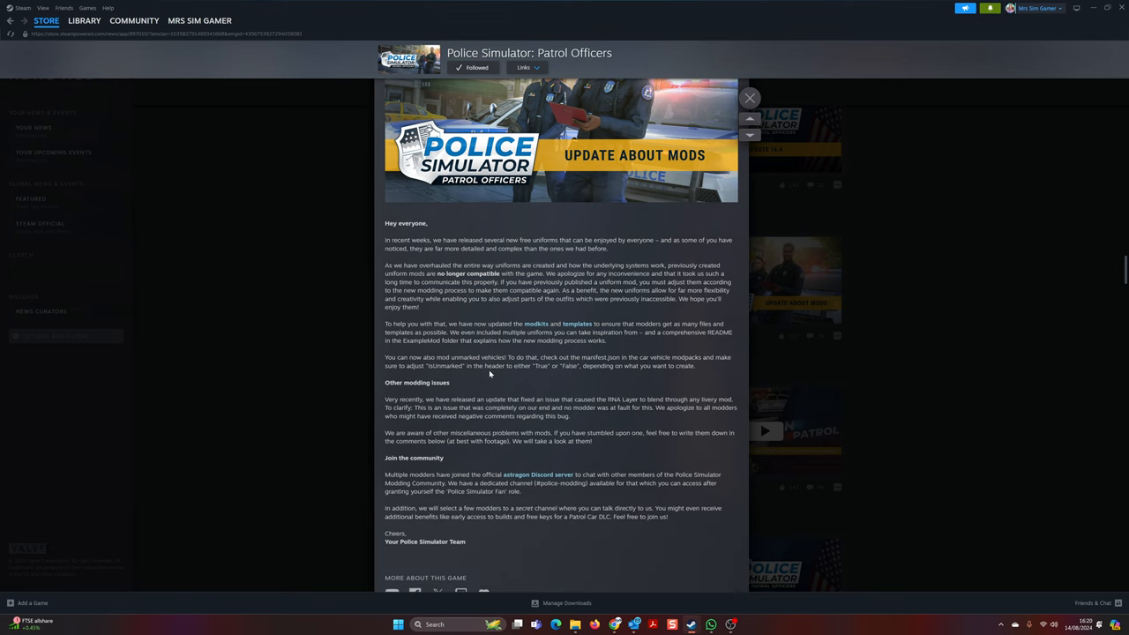
{"action": "scroll", "scroll_direction": "down", "scroll_amount": 3}
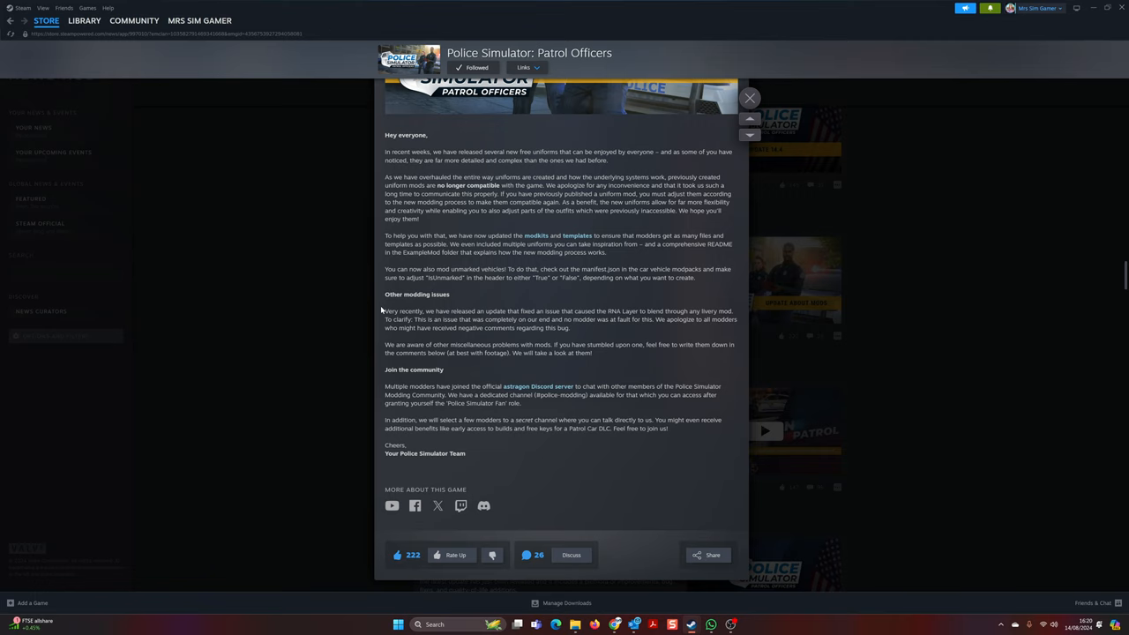
{"action": "left_click_drag", "start_coordinate": [385, 239], "coordinate": [497, 240]}
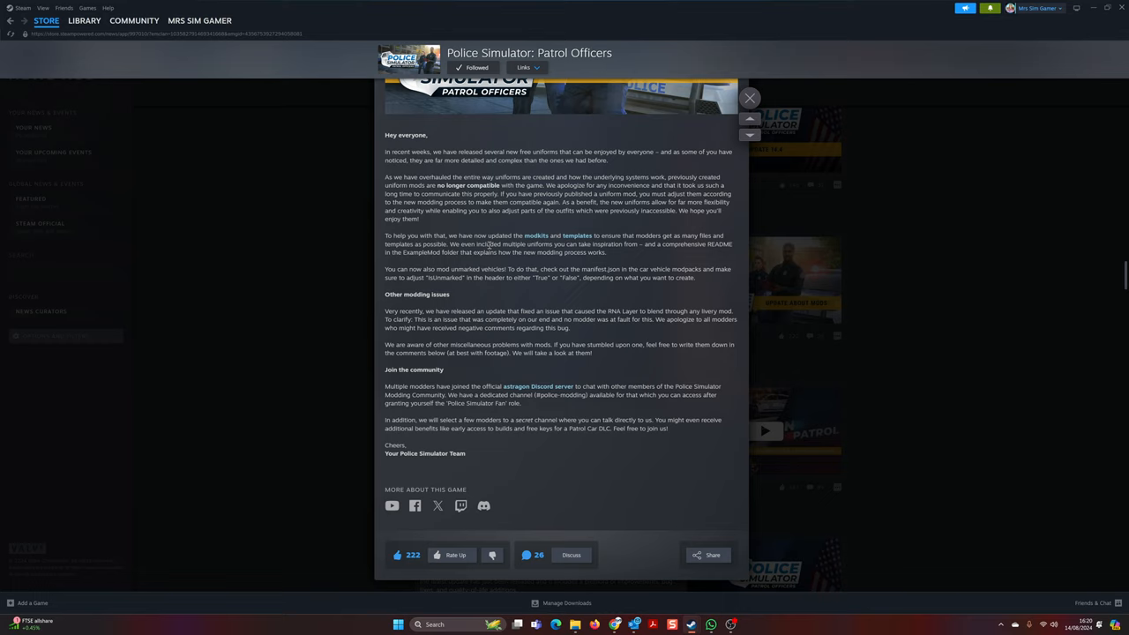
{"action": "mouse_move", "coordinate": [702, 256]}
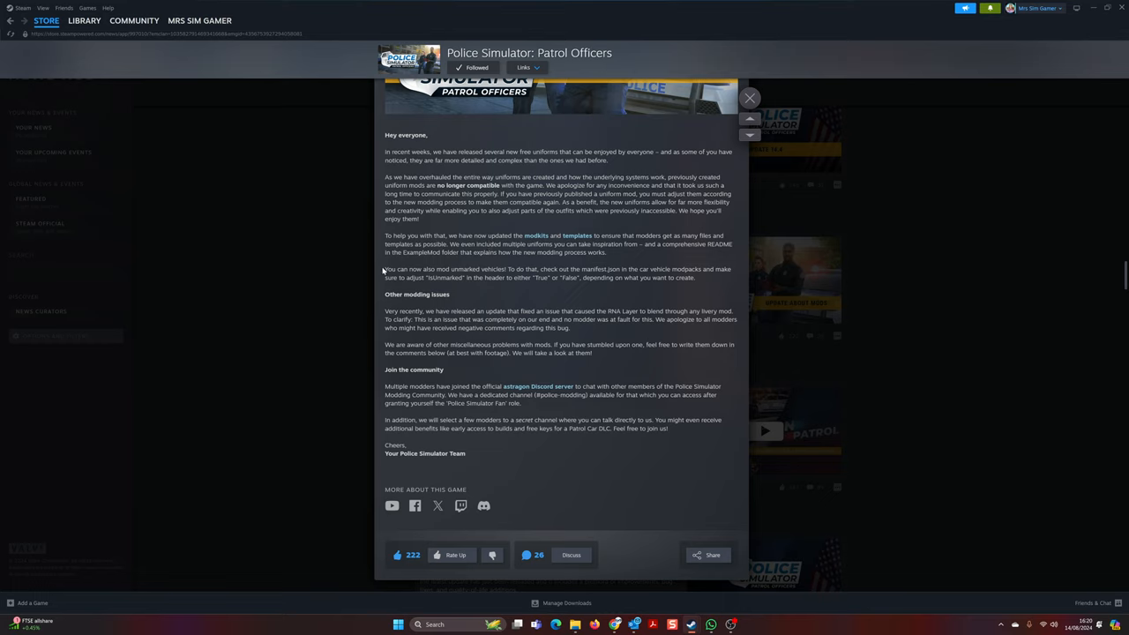
{"action": "left_click_drag", "start_coordinate": [384, 268], "coordinate": [508, 268]}
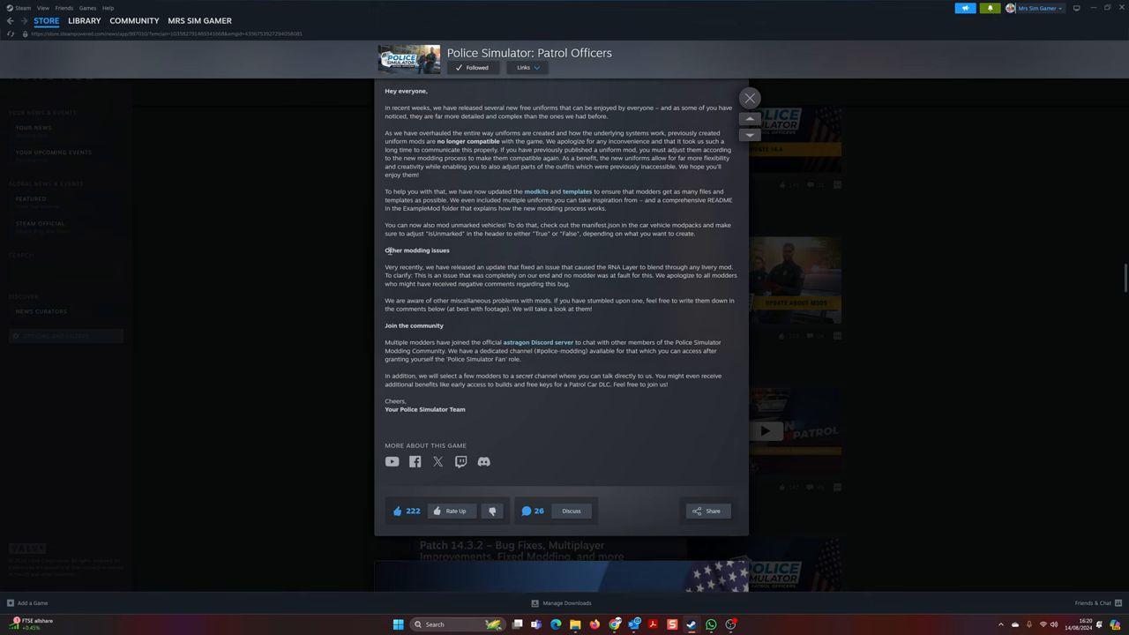
{"action": "mouse_move", "coordinate": [497, 282]}
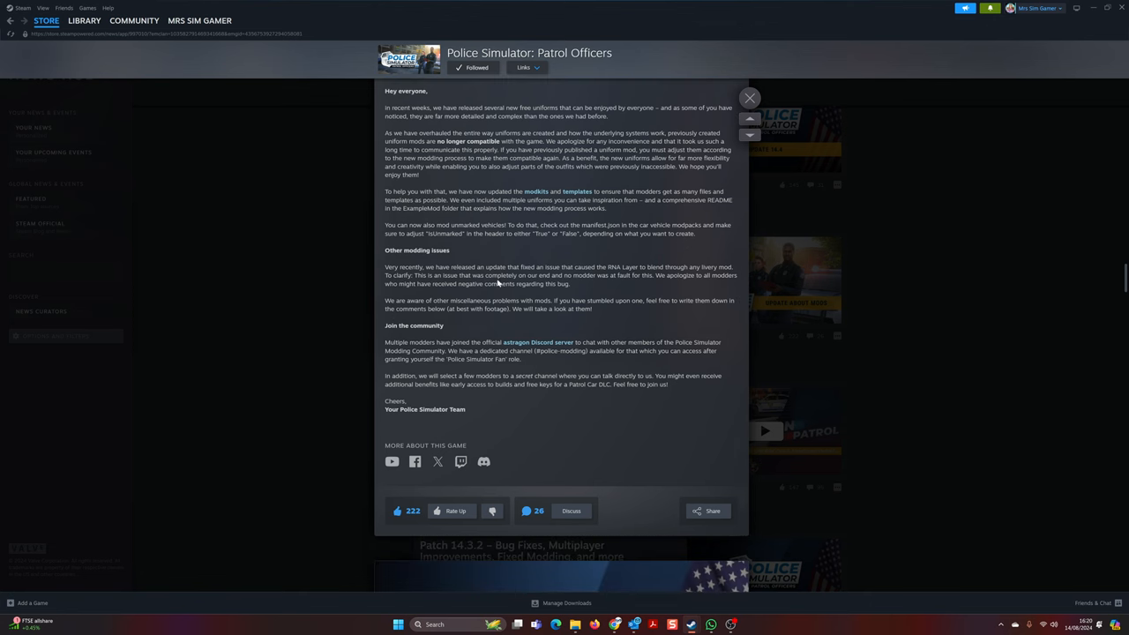
{"action": "mouse_move", "coordinate": [649, 258]}
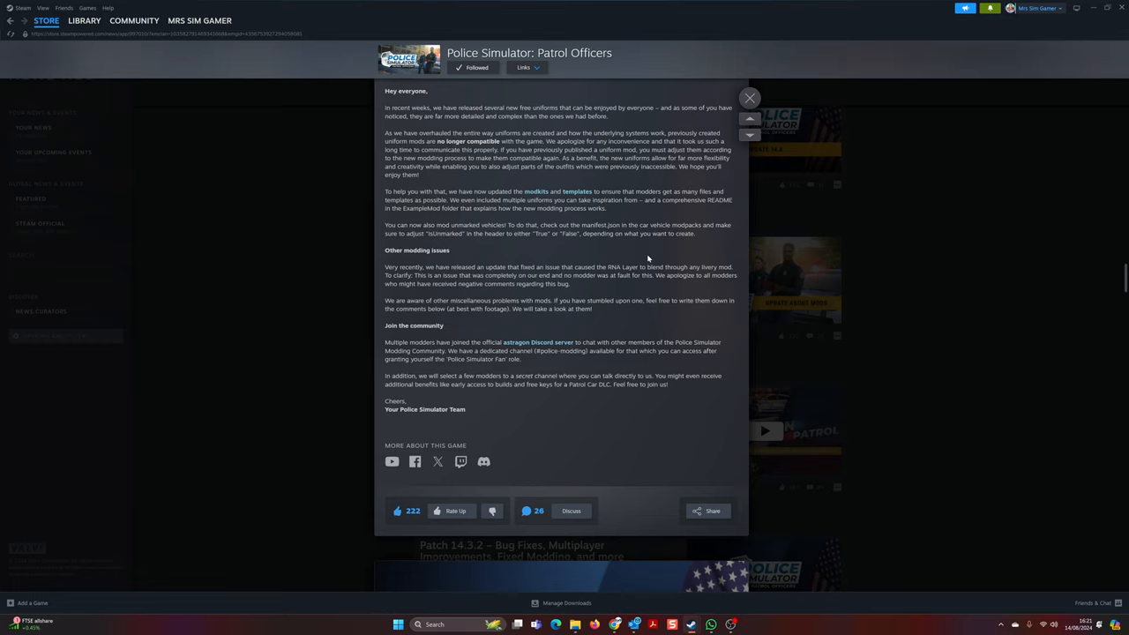
{"action": "mouse_move", "coordinate": [630, 282]}
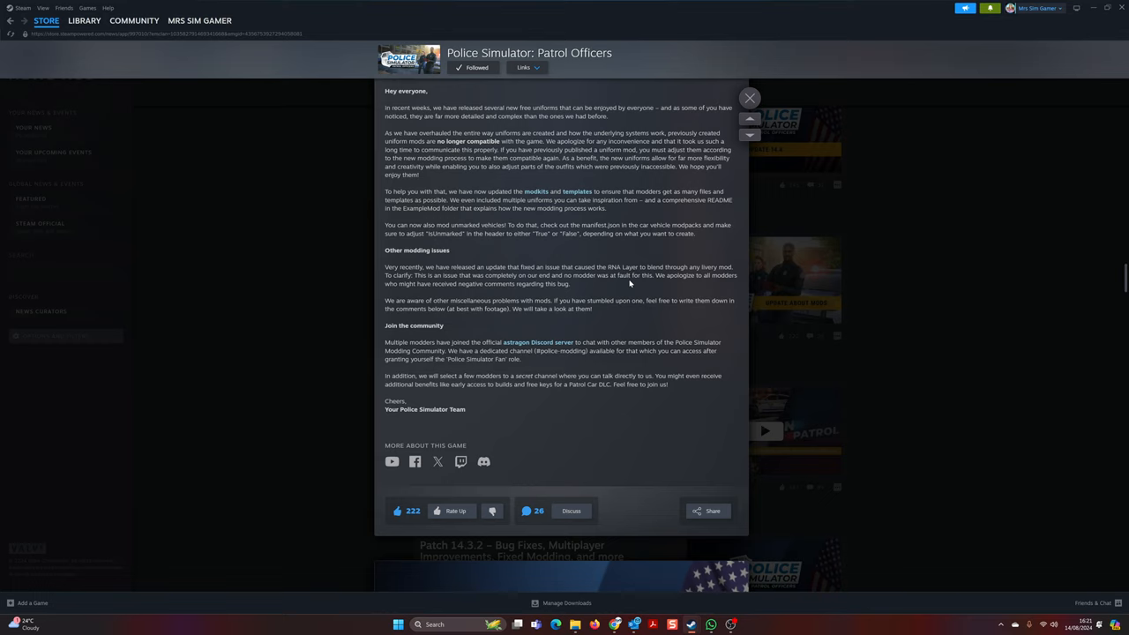
{"action": "mouse_move", "coordinate": [630, 282]}
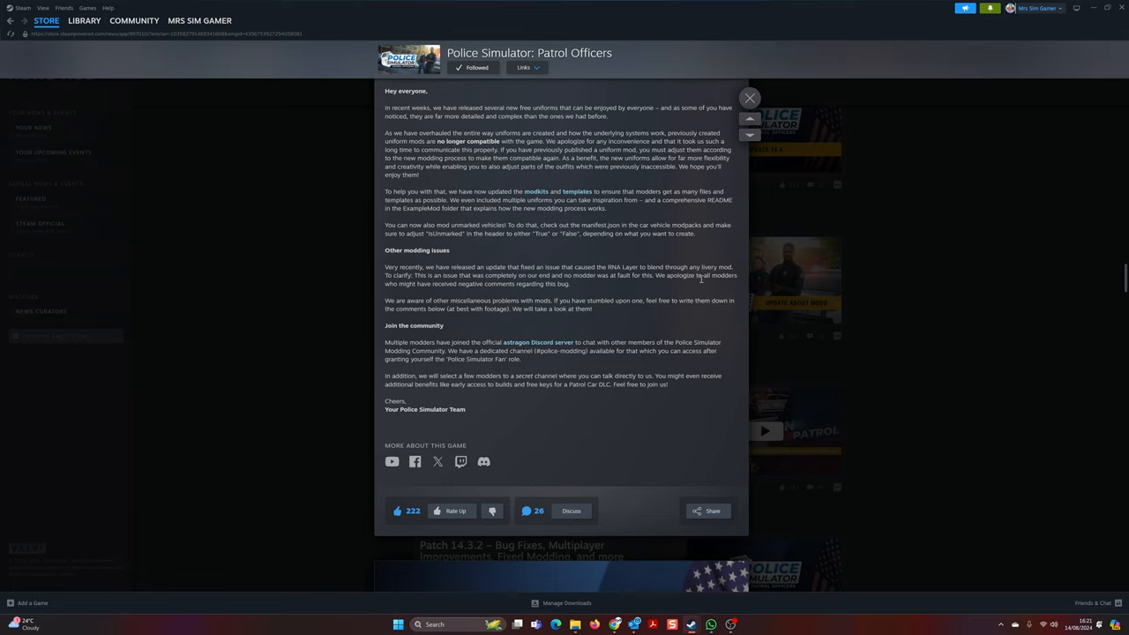
Highlight a sentence in the Other modding issues paragraph and close the post.
{"action": "left_click_drag", "start_coordinate": [656, 275], "coordinate": [569, 284]}
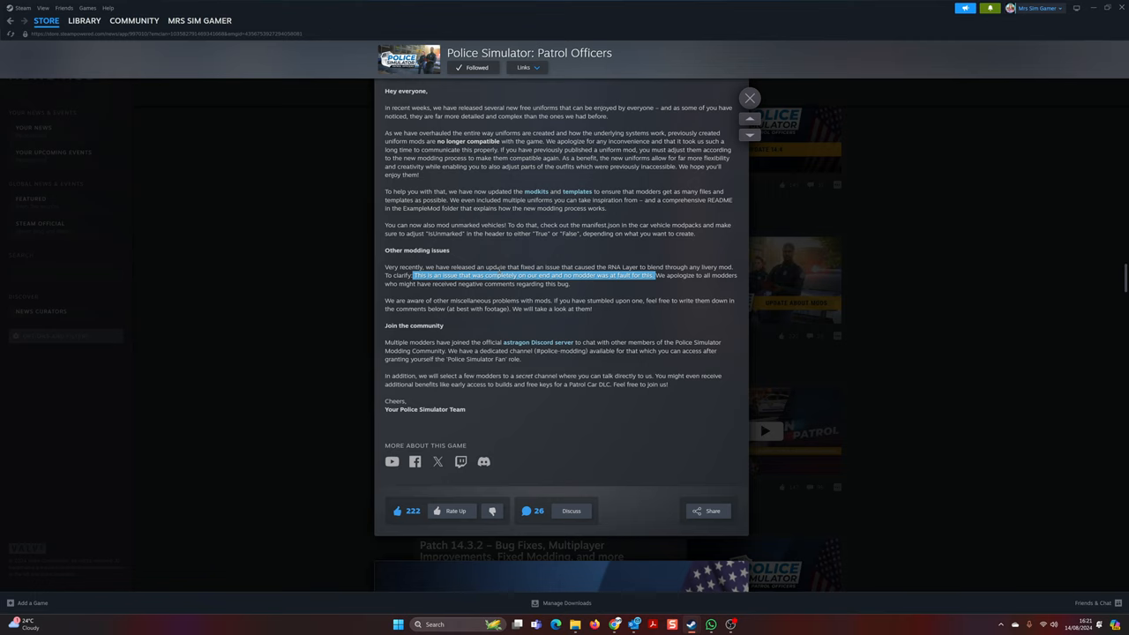
{"action": "mouse_move", "coordinate": [730, 268]}
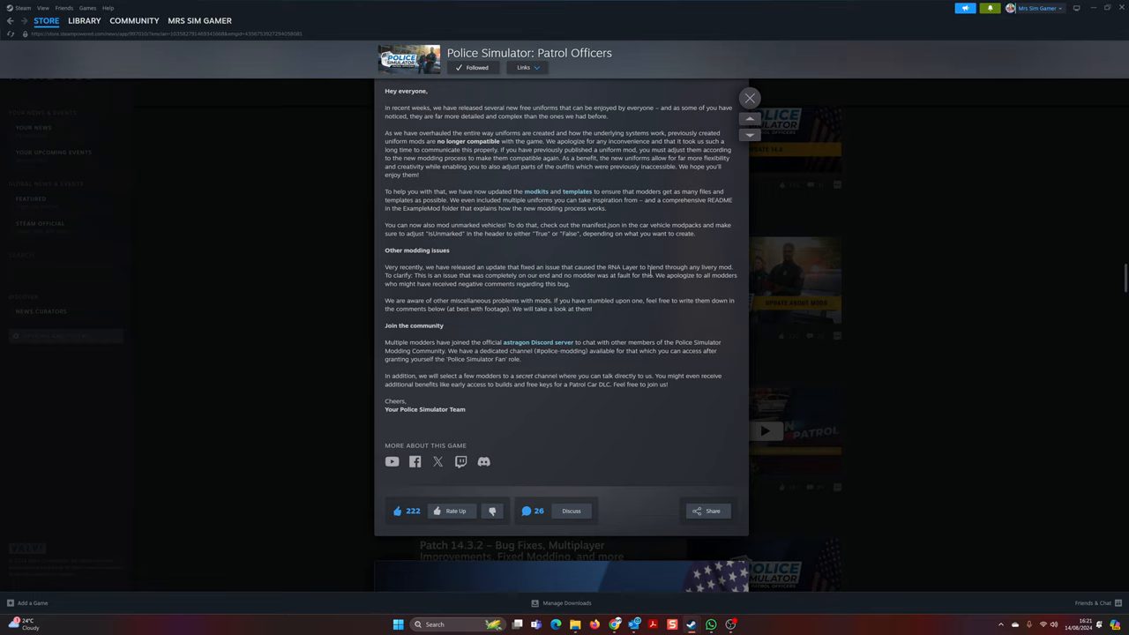
{"action": "mouse_move", "coordinate": [639, 282]}
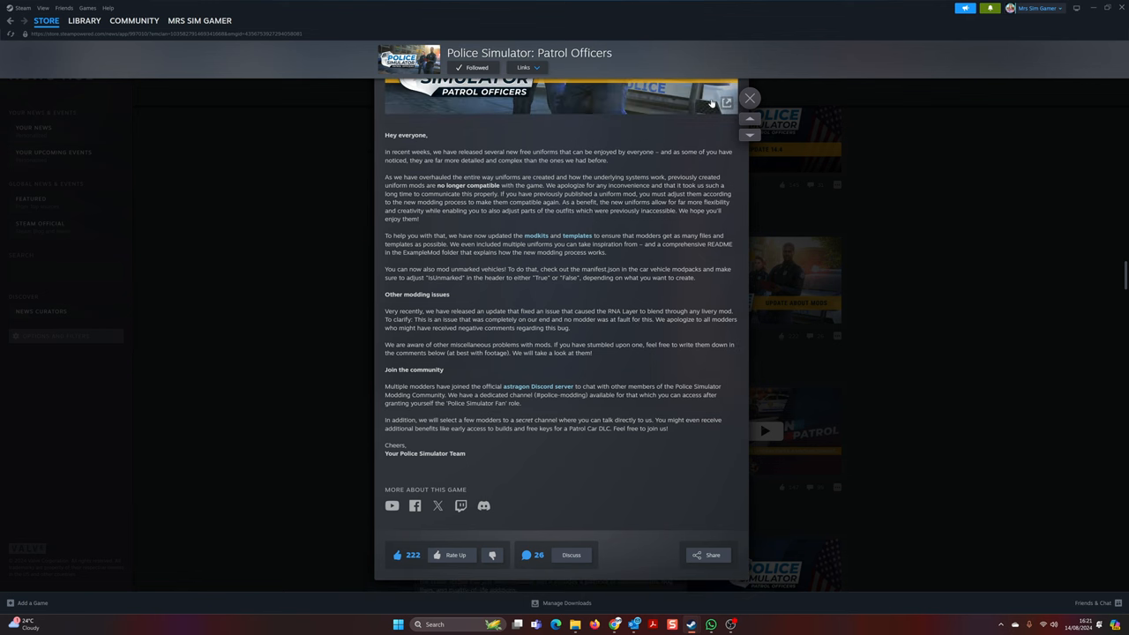
{"action": "left_click", "coordinate": [749, 98]}
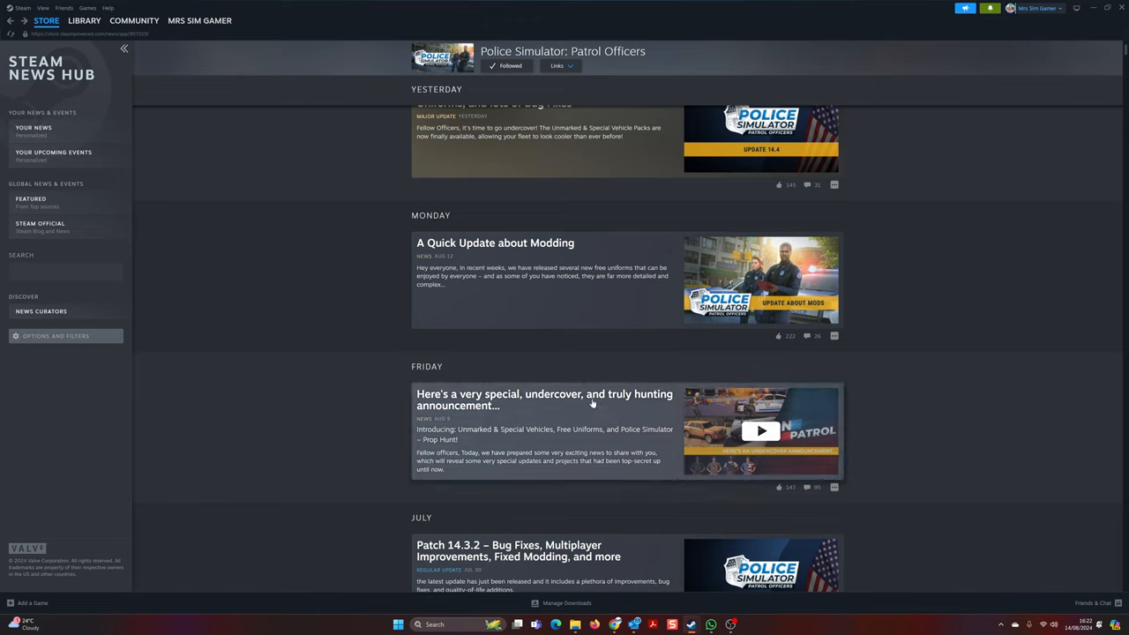
{"action": "mouse_move", "coordinate": [564, 417]}
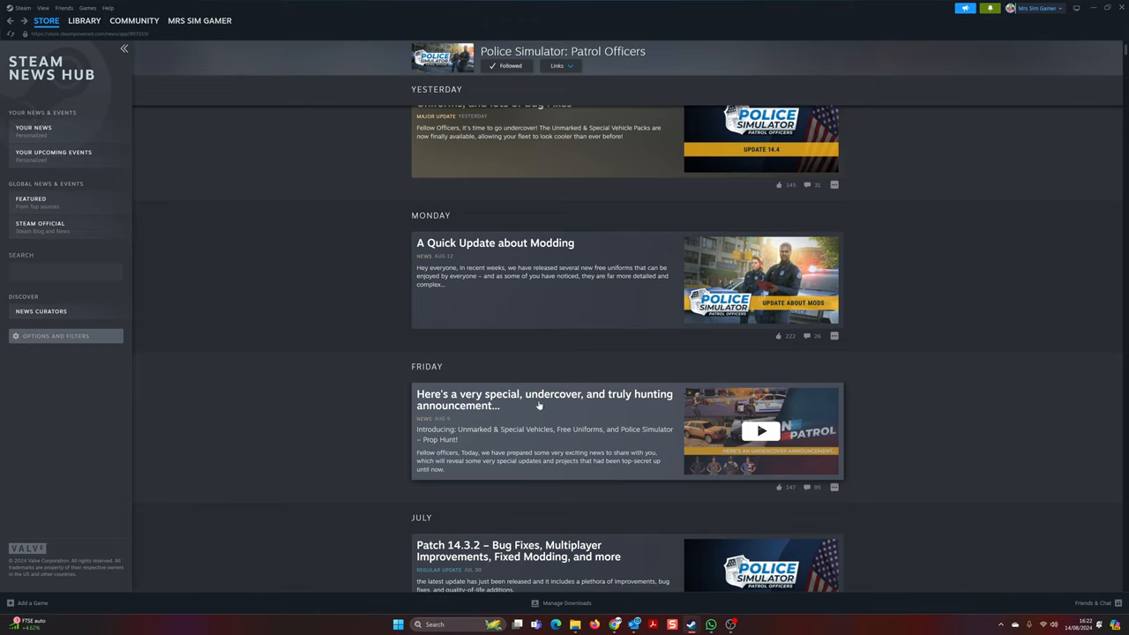
{"action": "mouse_move", "coordinate": [525, 399]}
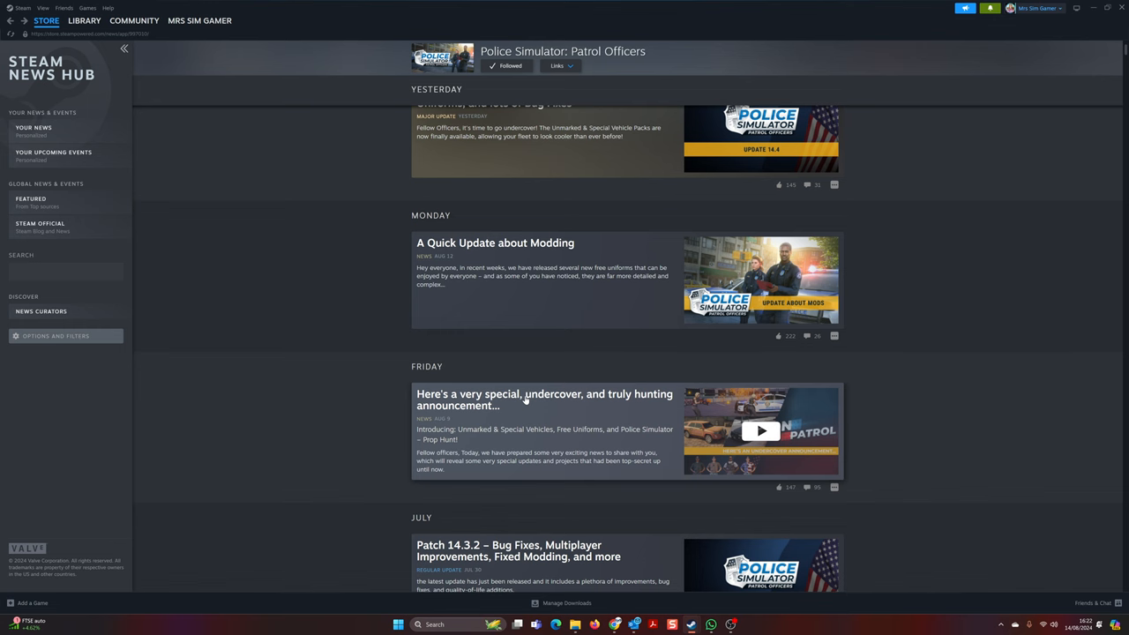
Open the Friday 'Here's a very special, undercover…' announcement post.
{"action": "left_click", "coordinate": [543, 399]}
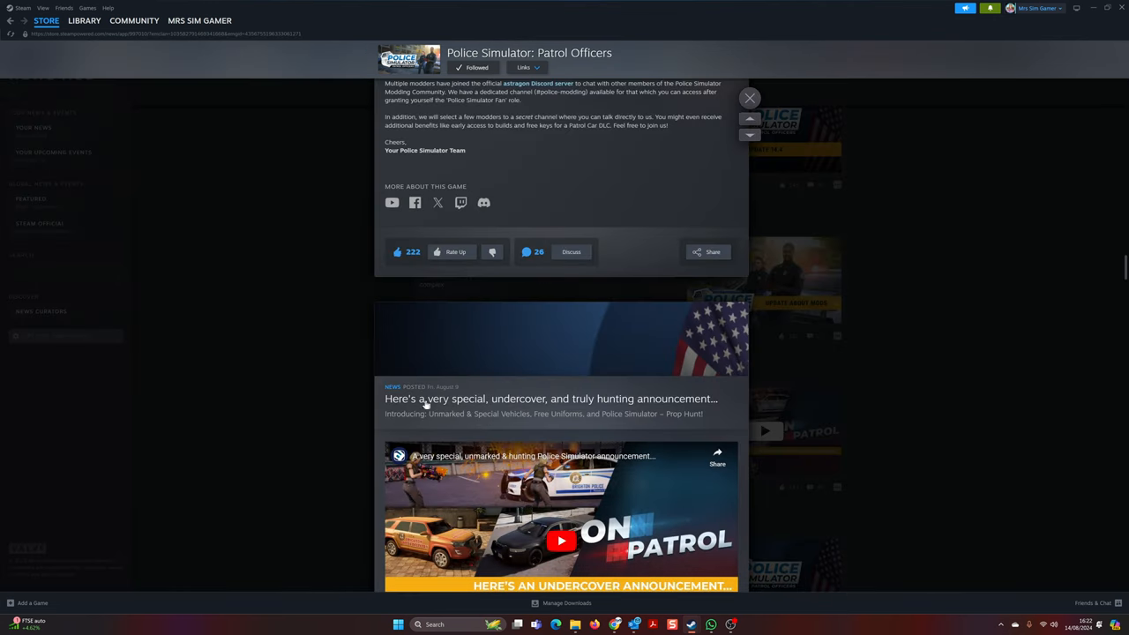
{"action": "mouse_move", "coordinate": [313, 390]}
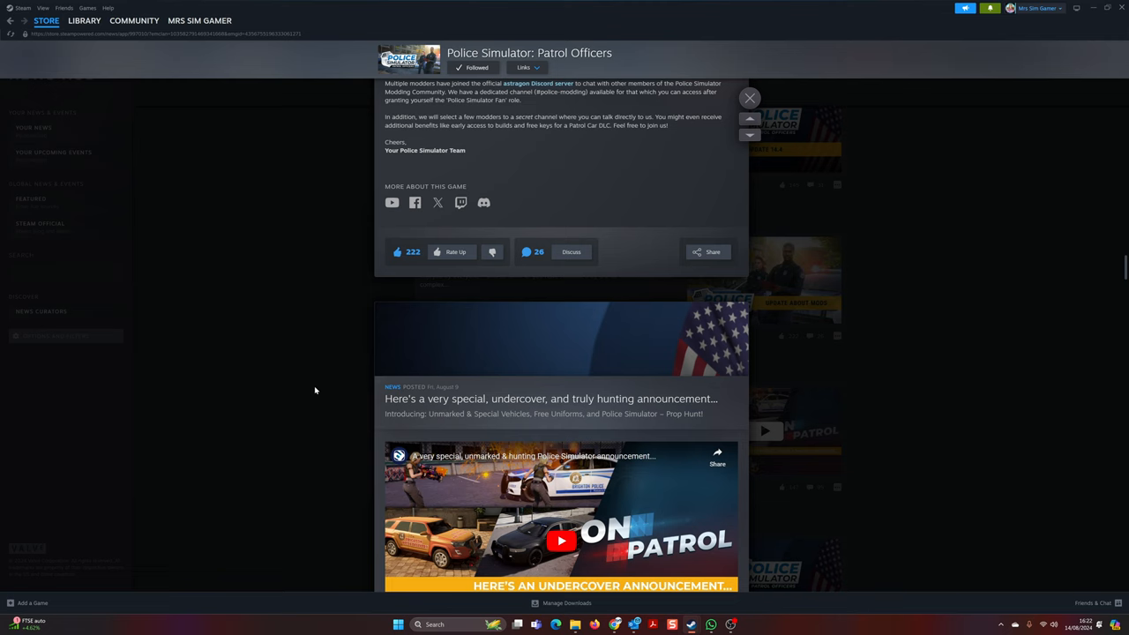
Play the announcement's embedded video and read on into the 'Time to go undercover' section.
{"action": "scroll", "scroll_direction": "down", "scroll_amount": 3}
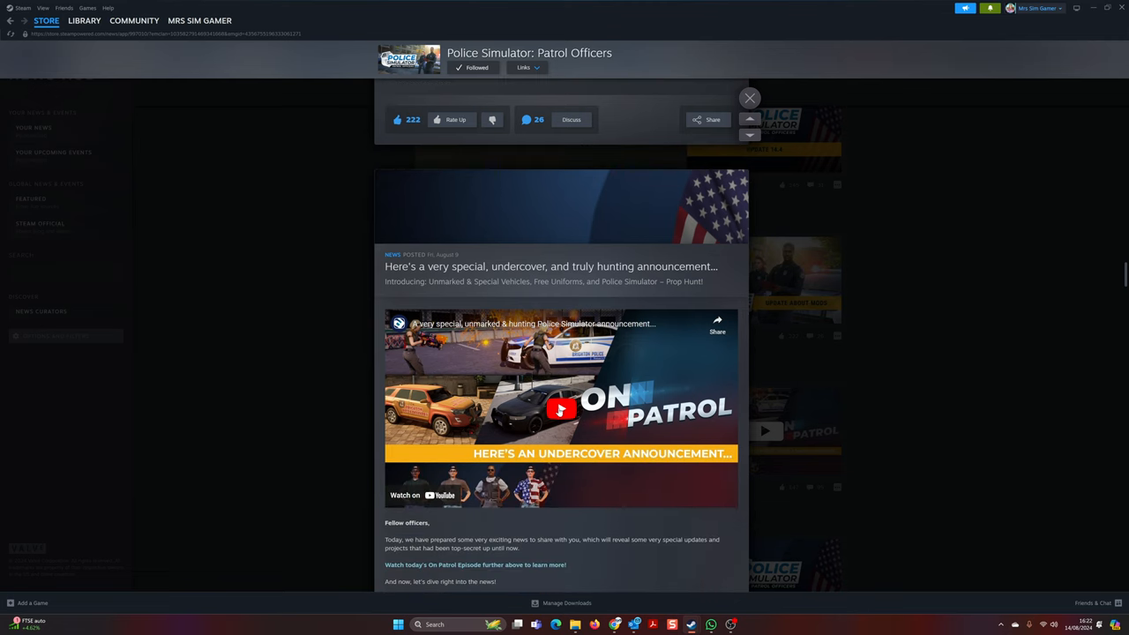
{"action": "left_click", "coordinate": [561, 409]}
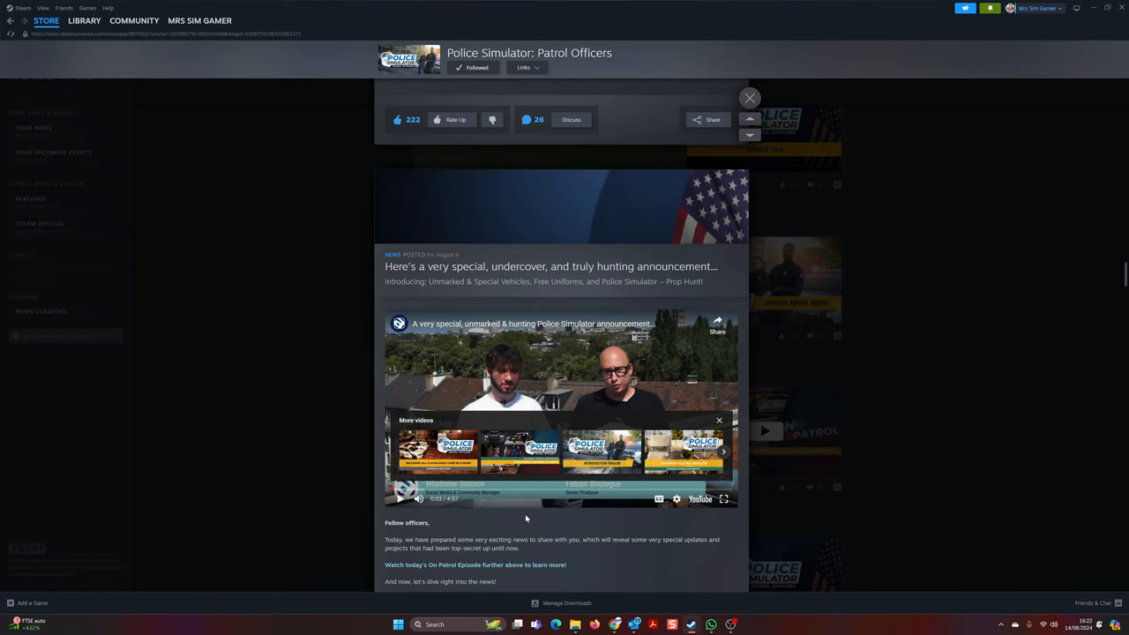
{"action": "scroll", "scroll_direction": "down", "scroll_amount": 3}
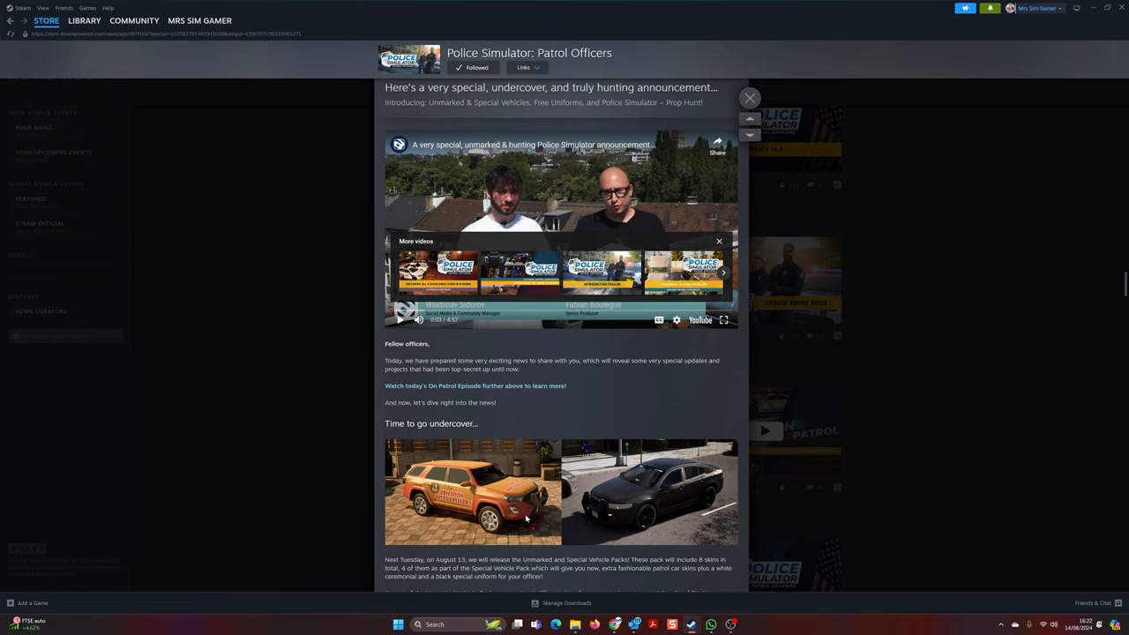
{"action": "scroll", "scroll_direction": "down", "scroll_amount": 3}
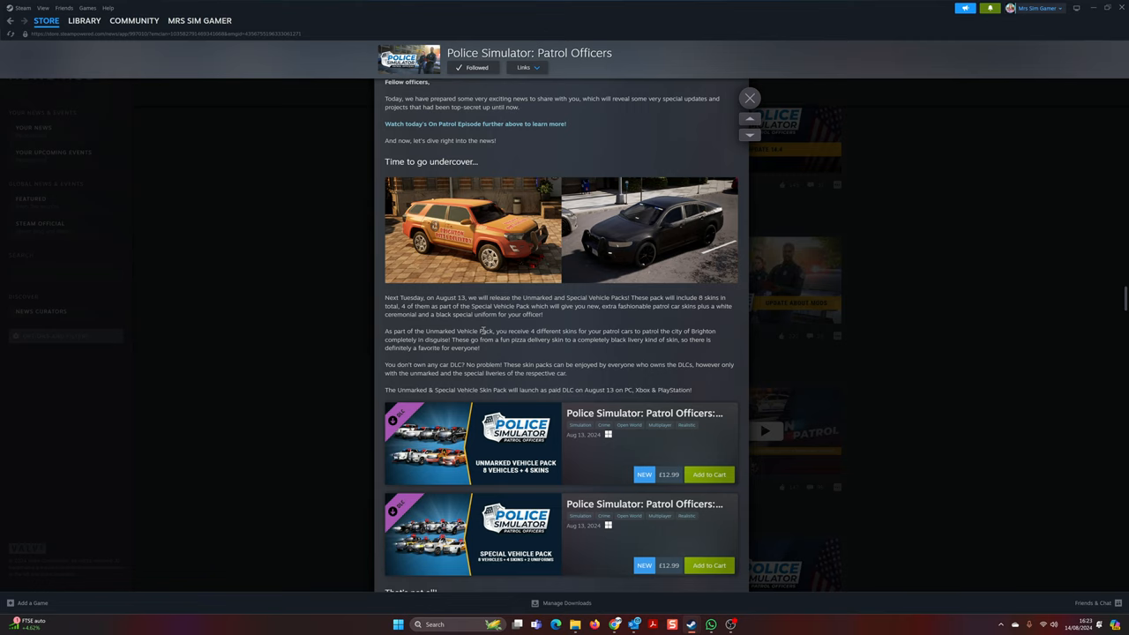
{"action": "mouse_move", "coordinate": [474, 254]}
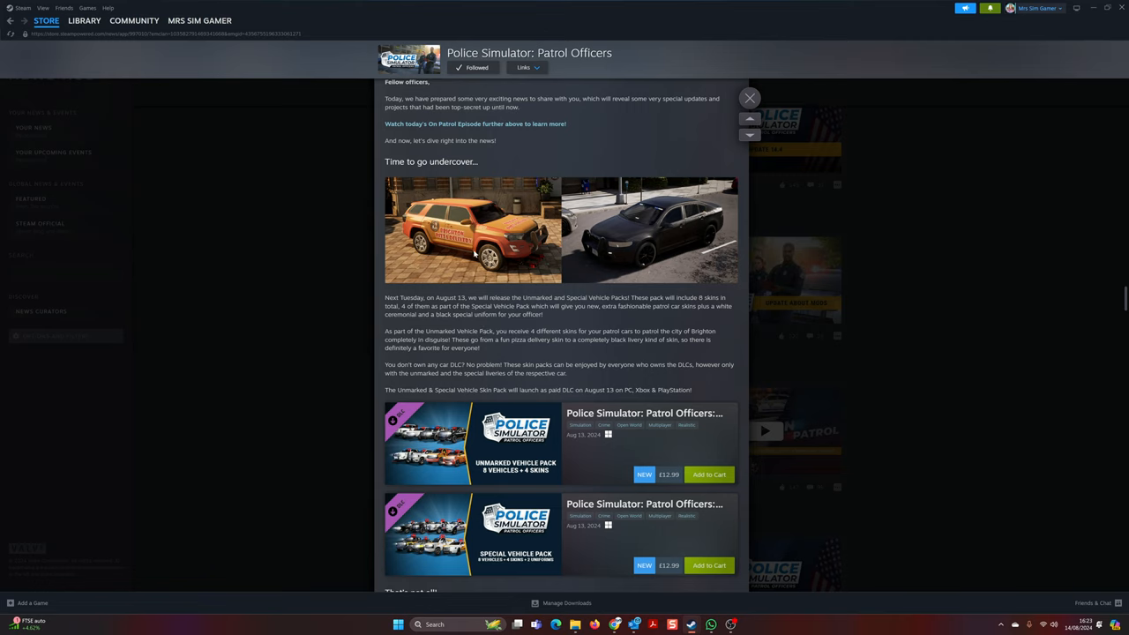
{"action": "mouse_move", "coordinate": [493, 263]}
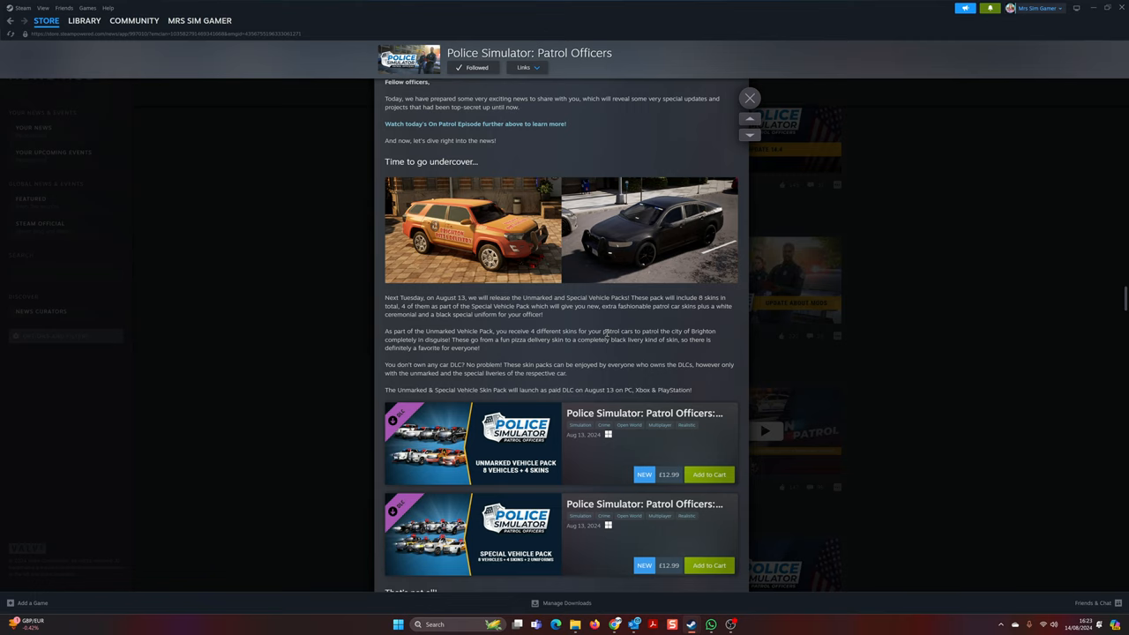
{"action": "mouse_move", "coordinate": [560, 314]}
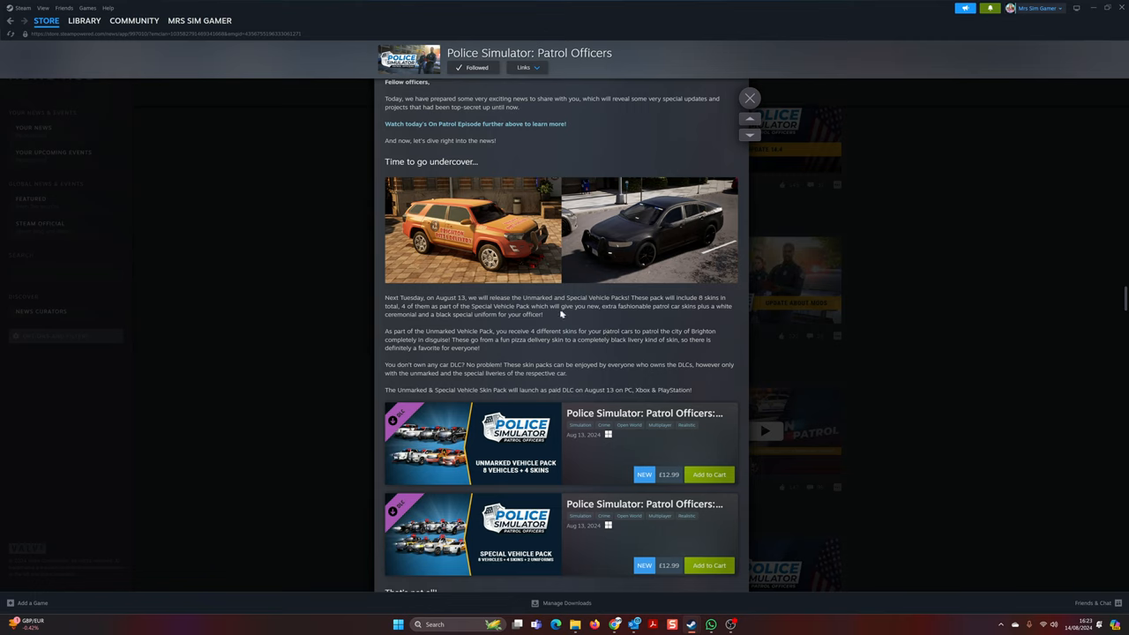
{"action": "double_click", "coordinate": [626, 307]}
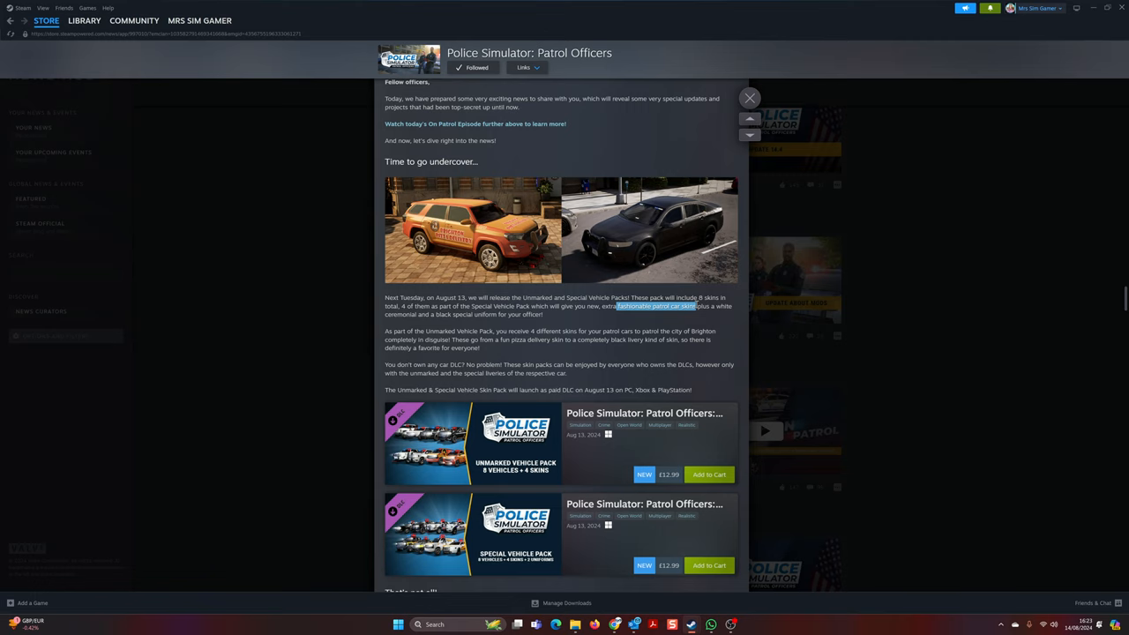
{"action": "mouse_move", "coordinate": [603, 324]}
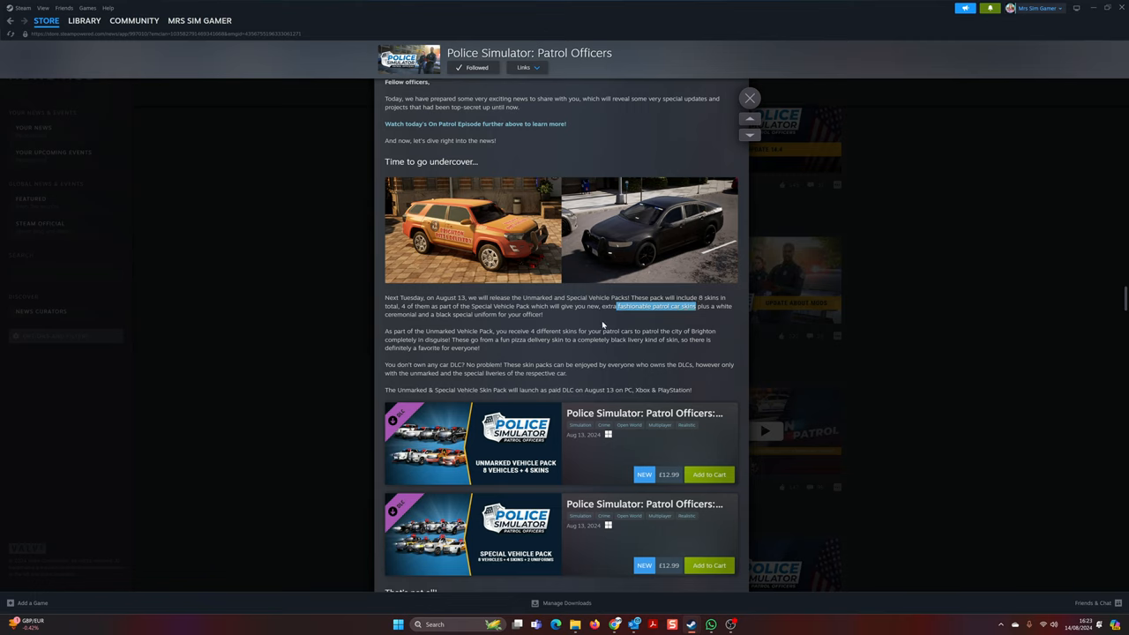
{"action": "mouse_move", "coordinate": [600, 324]}
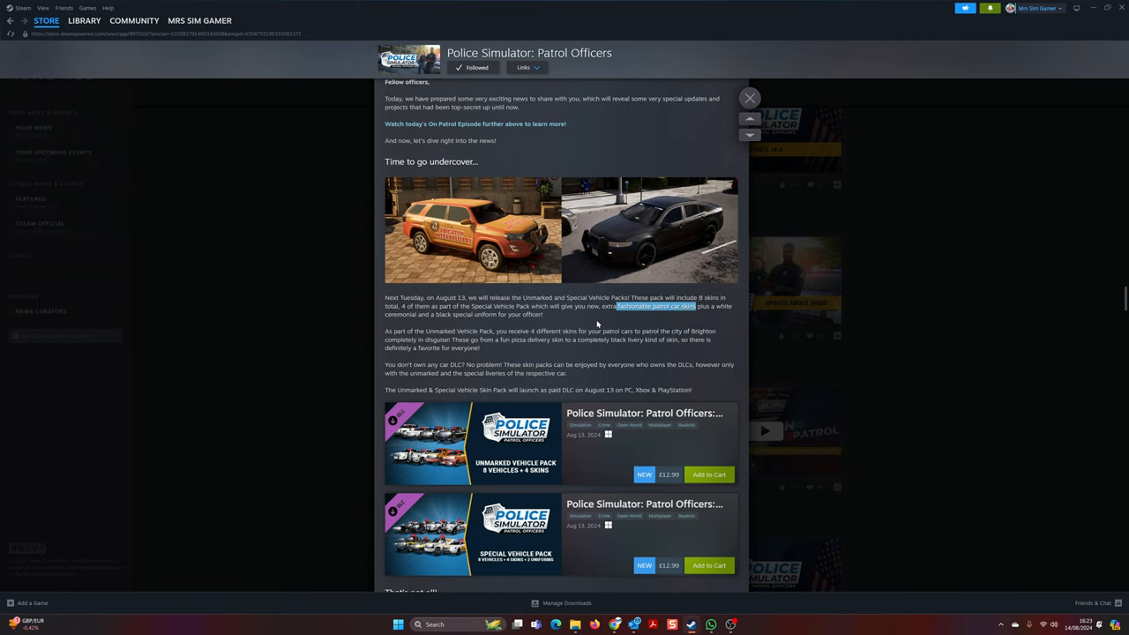
{"action": "mouse_move", "coordinate": [585, 319]}
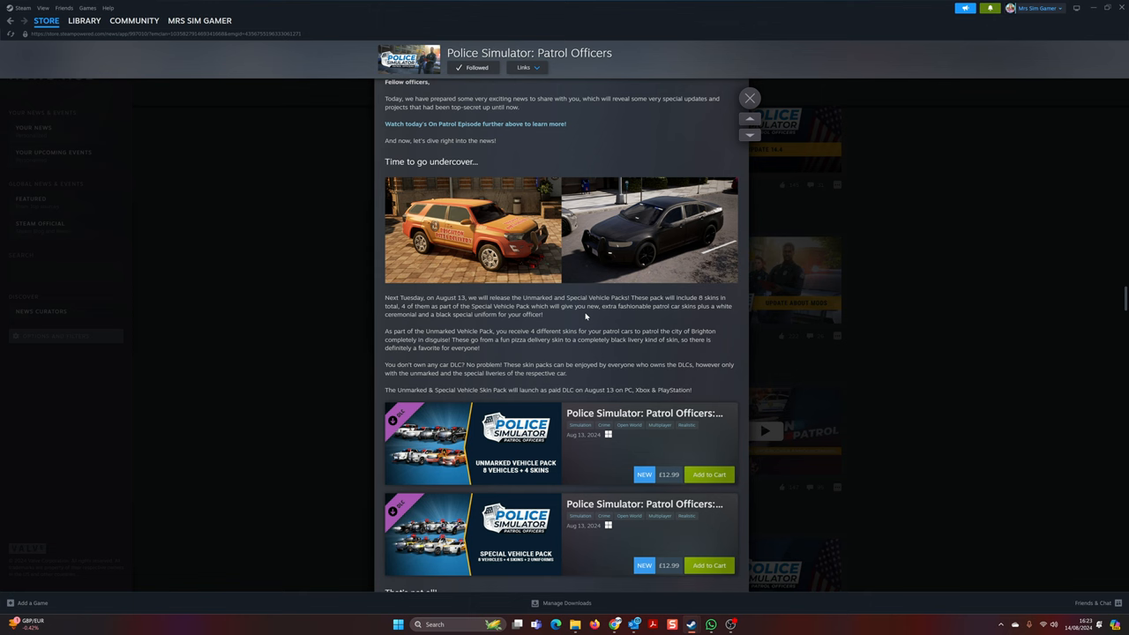
{"action": "scroll", "scroll_direction": "down", "scroll_amount": 3}
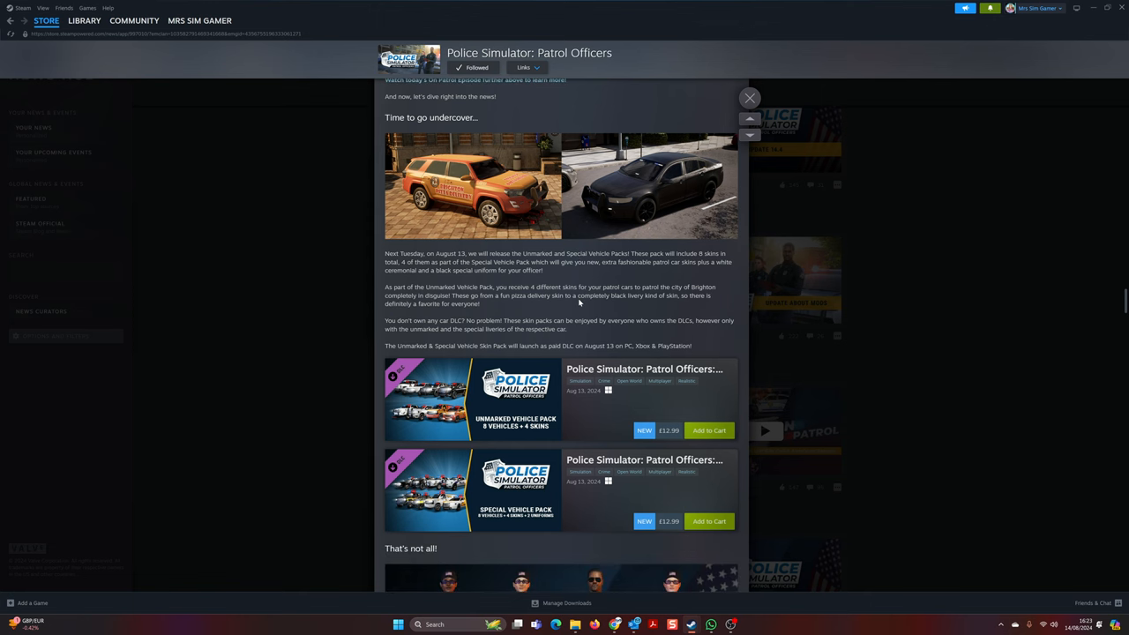
{"action": "scroll", "scroll_direction": "down", "scroll_amount": 3}
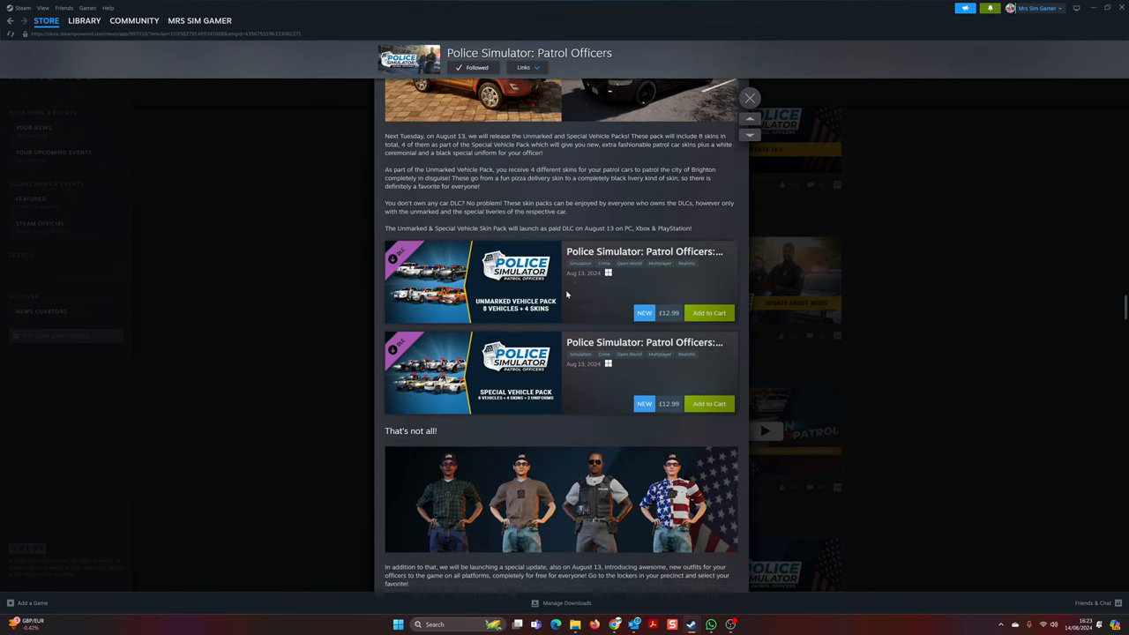
{"action": "scroll", "scroll_direction": "down", "scroll_amount": 3}
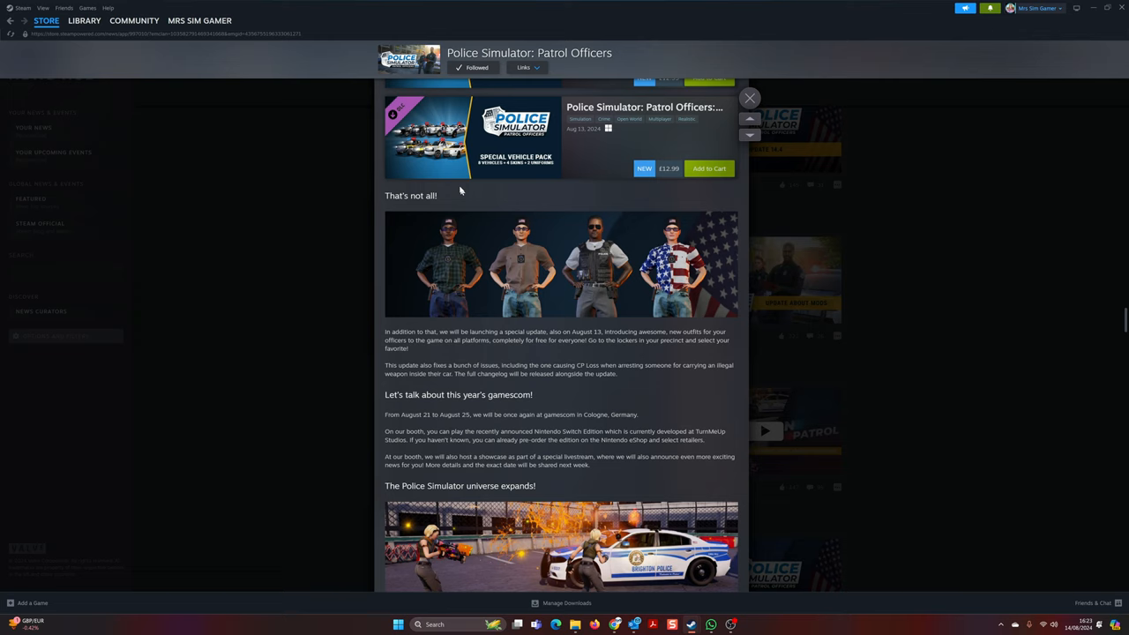
{"action": "mouse_move", "coordinate": [449, 289]}
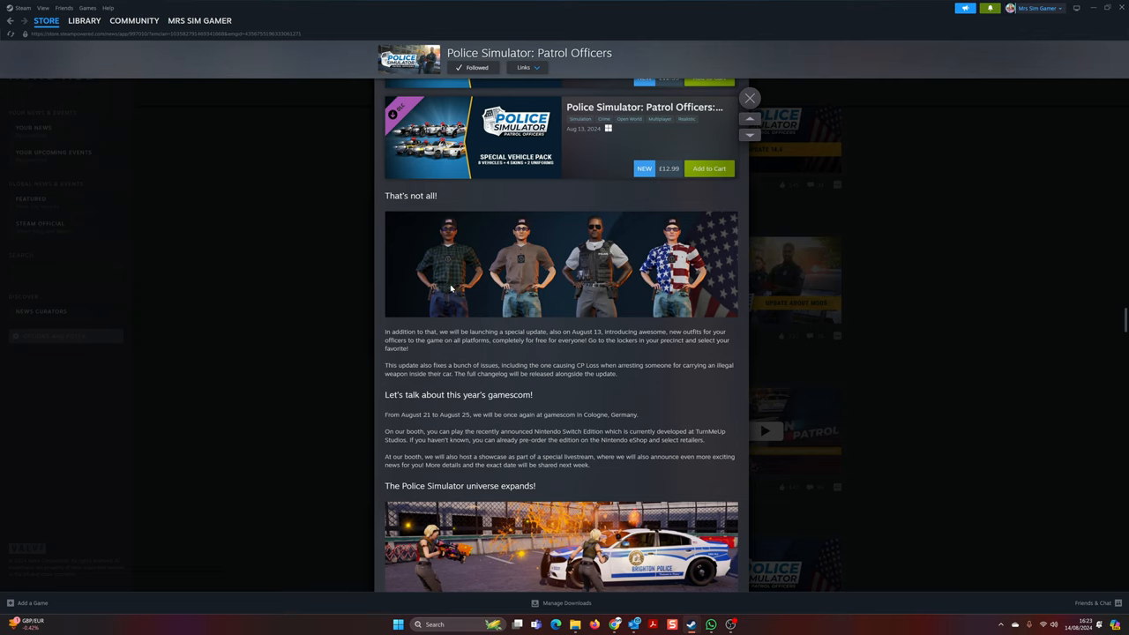
{"action": "mouse_move", "coordinate": [410, 261]}
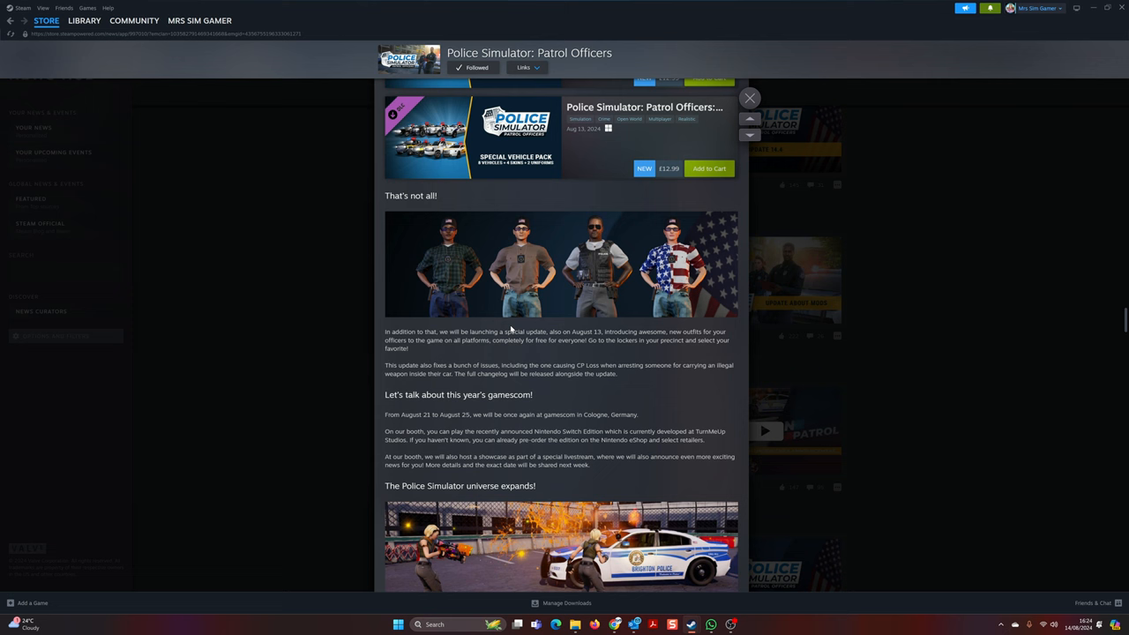
Read into the Prop Hunt section and highlight the sentence introducing the Prop Hunt game.
{"action": "scroll", "scroll_direction": "down", "scroll_amount": 3}
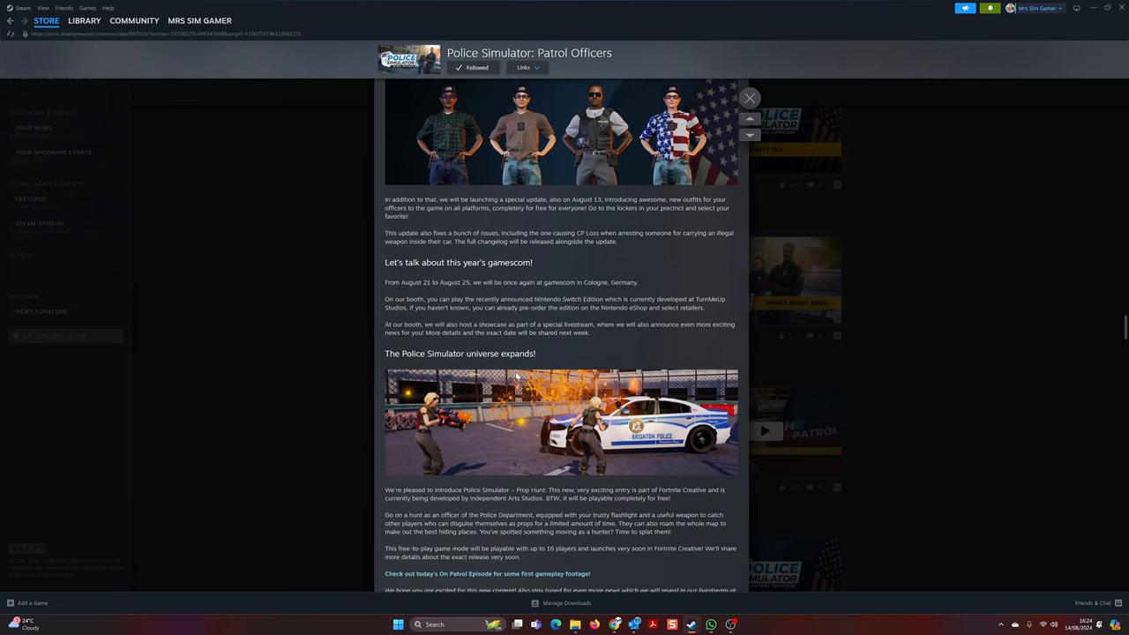
{"action": "mouse_move", "coordinate": [620, 349]}
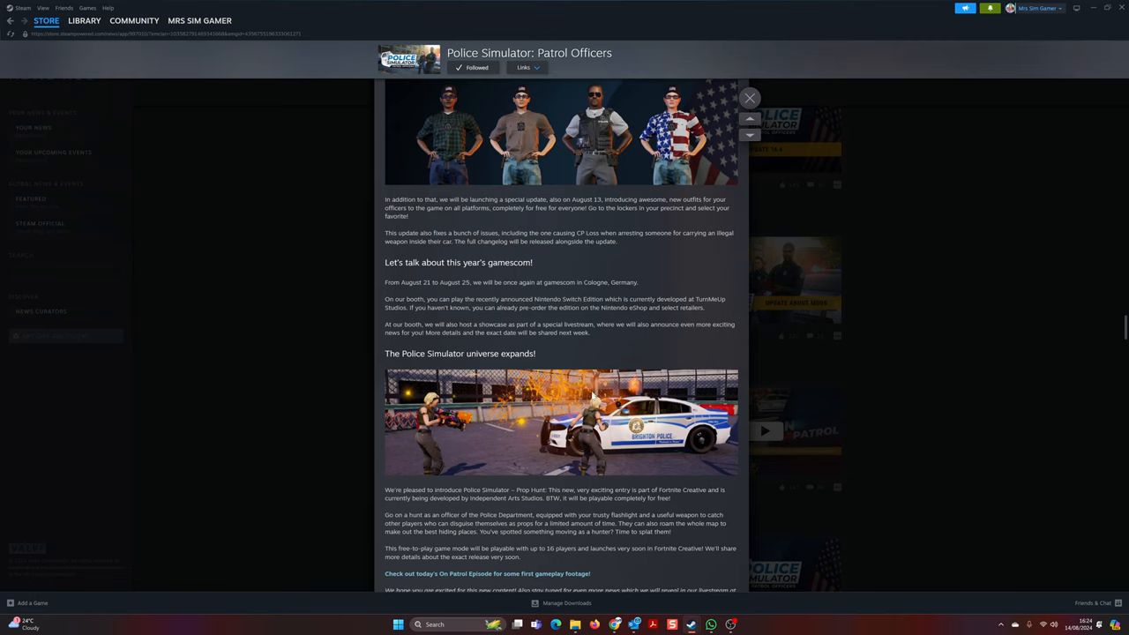
{"action": "double_click", "coordinate": [522, 490]}
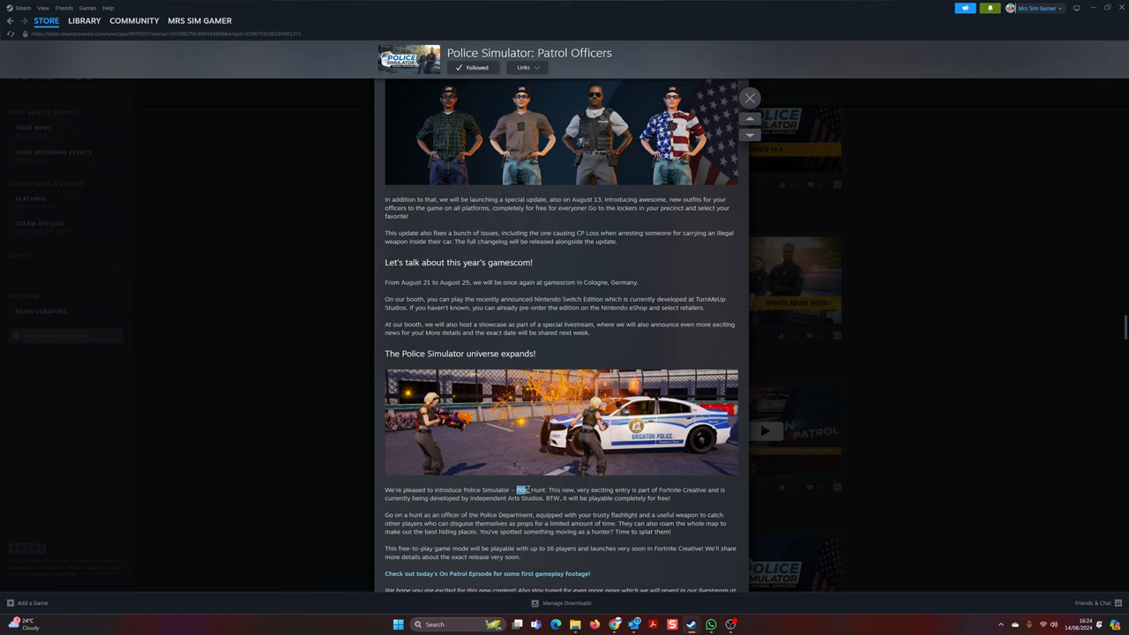
{"action": "left_click_drag", "start_coordinate": [519, 491], "coordinate": [655, 491]}
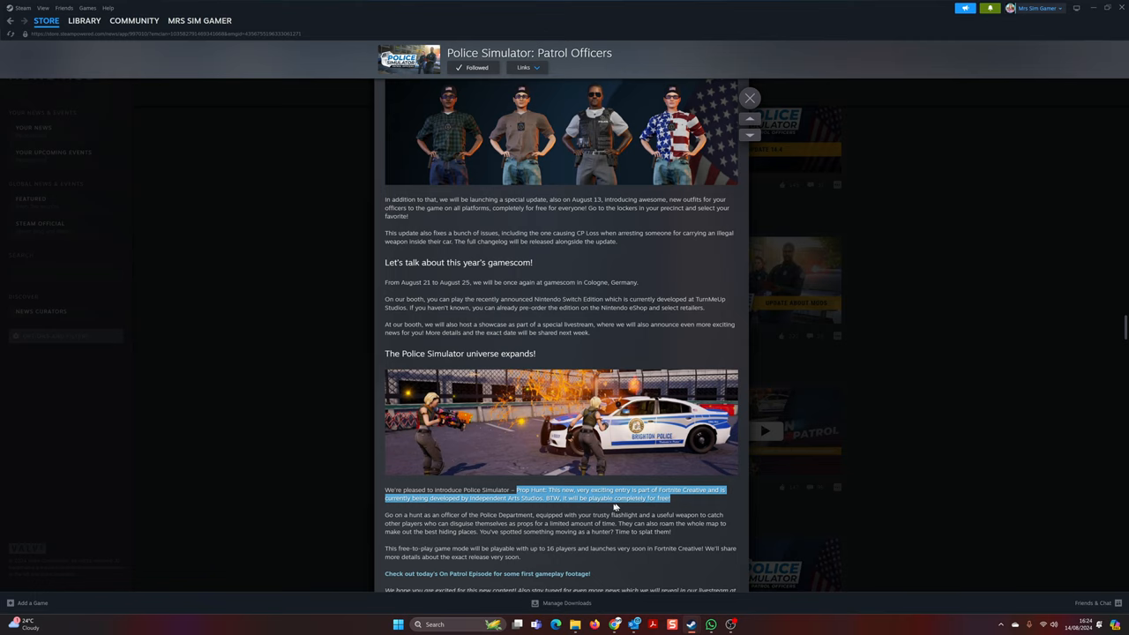
{"action": "mouse_move", "coordinate": [613, 508]}
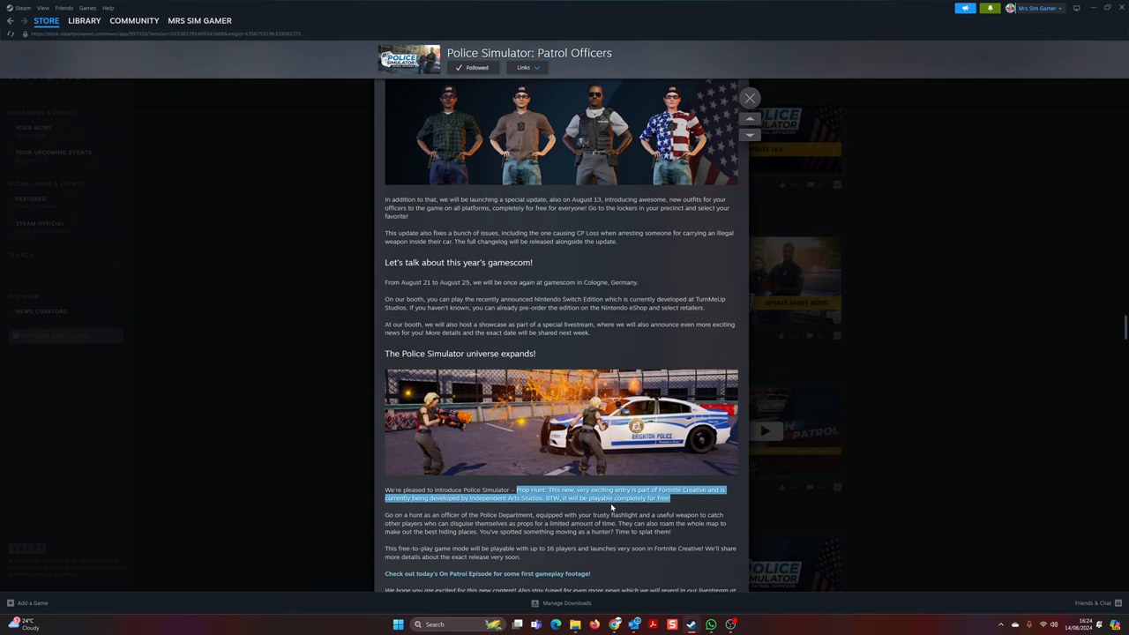
{"action": "mouse_move", "coordinate": [498, 261]}
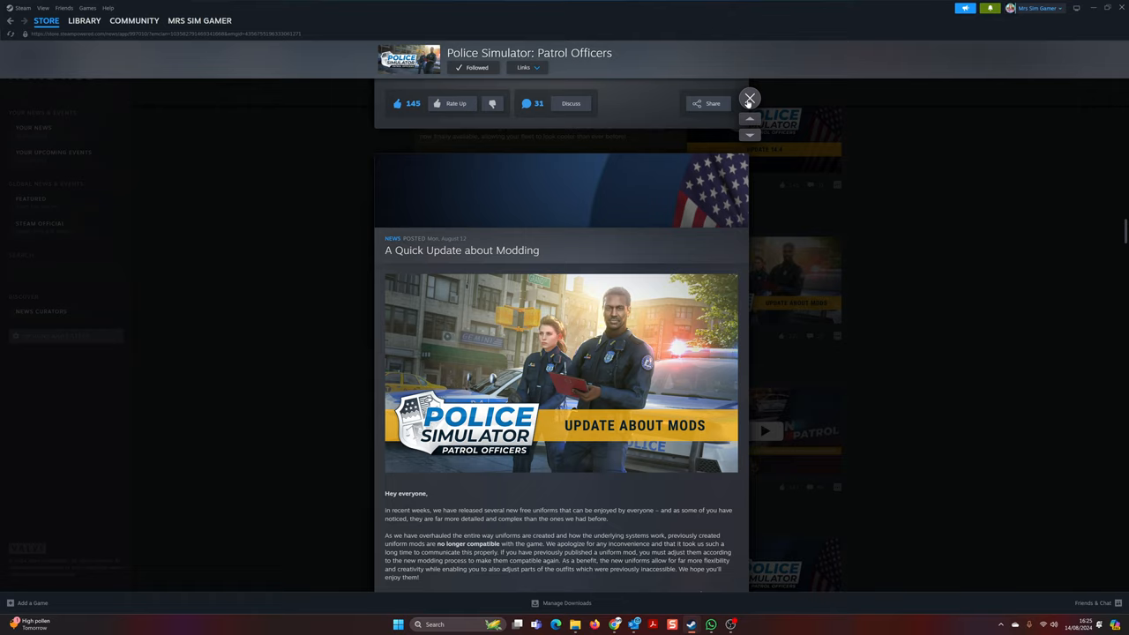
{"action": "left_click", "coordinate": [749, 99]}
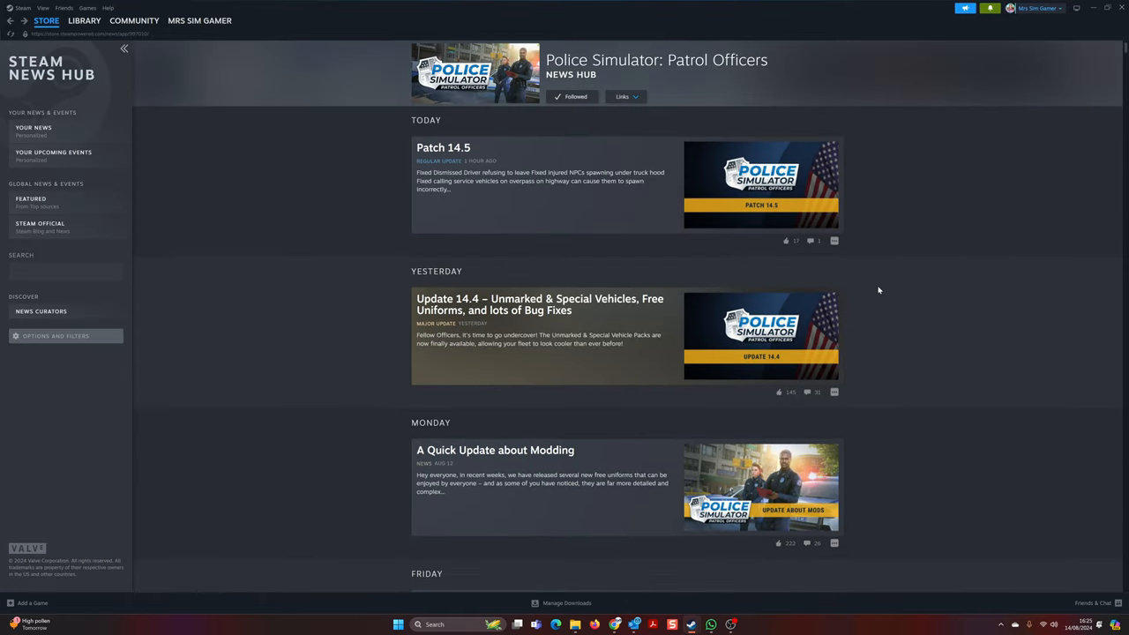
{"action": "mouse_move", "coordinate": [860, 302]}
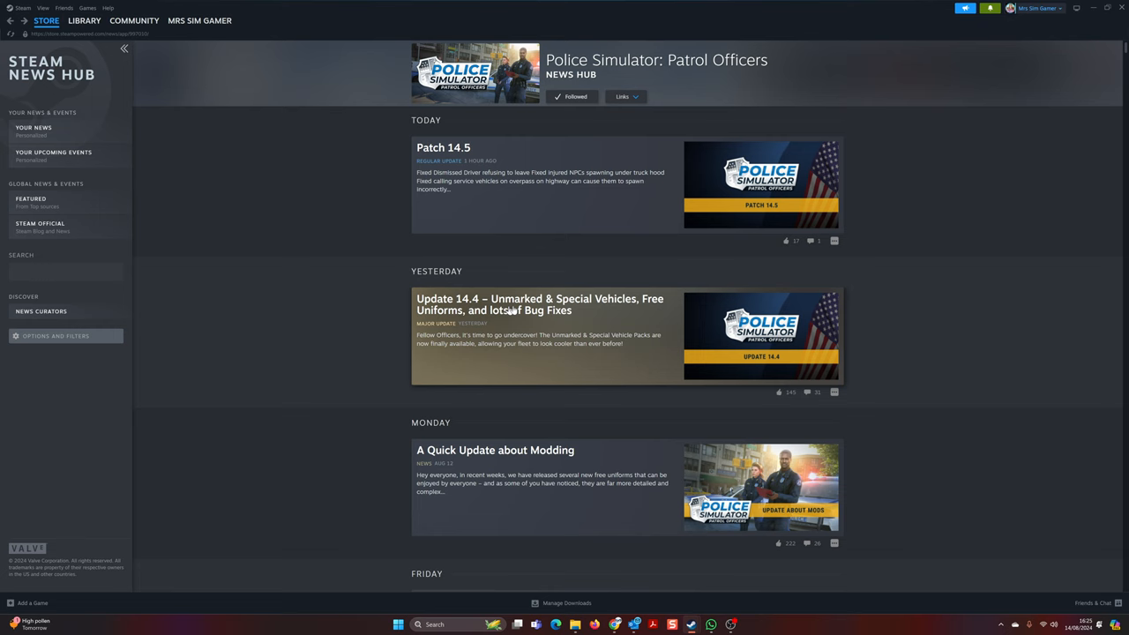
{"action": "left_click", "coordinate": [539, 303]}
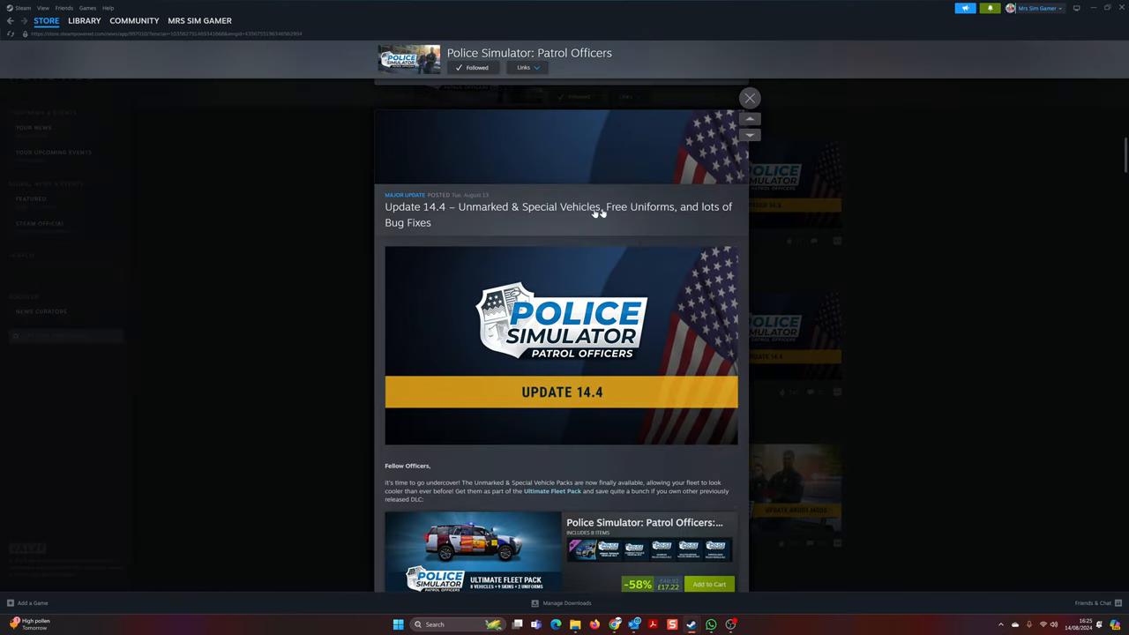
{"action": "mouse_move", "coordinate": [652, 208]}
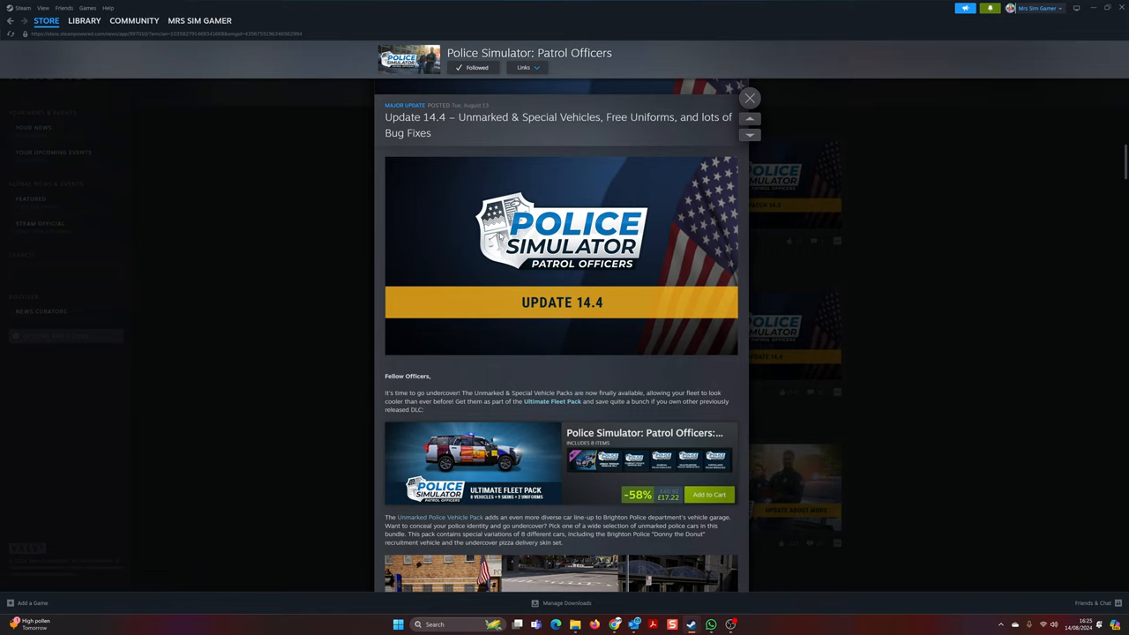
{"action": "scroll", "scroll_direction": "down", "scroll_amount": 3}
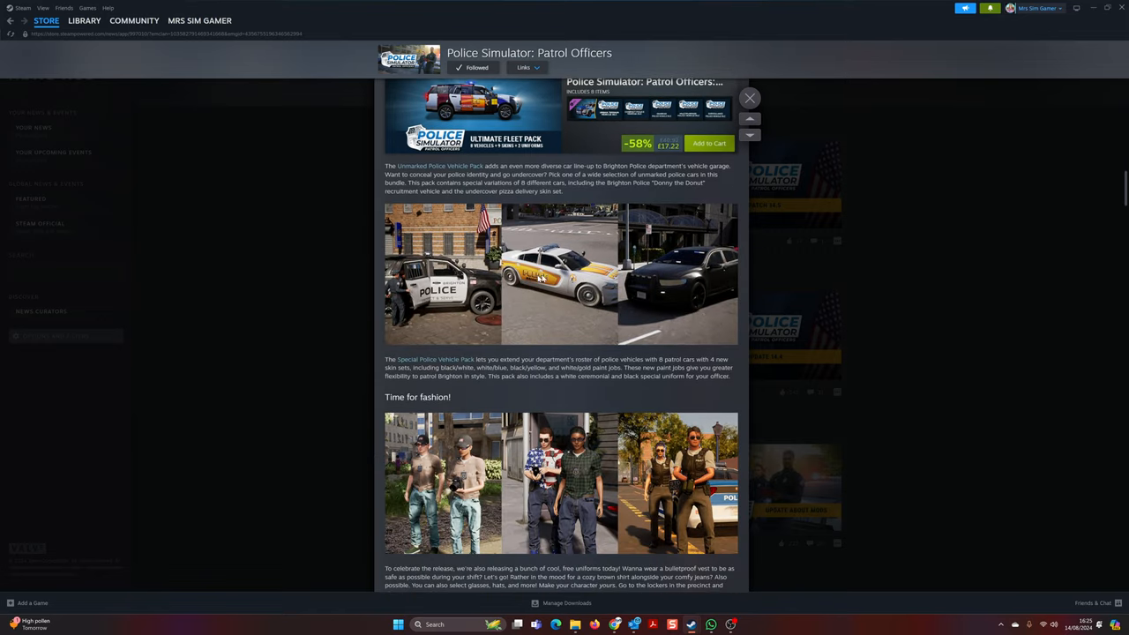
{"action": "scroll", "scroll_direction": "down", "scroll_amount": 3}
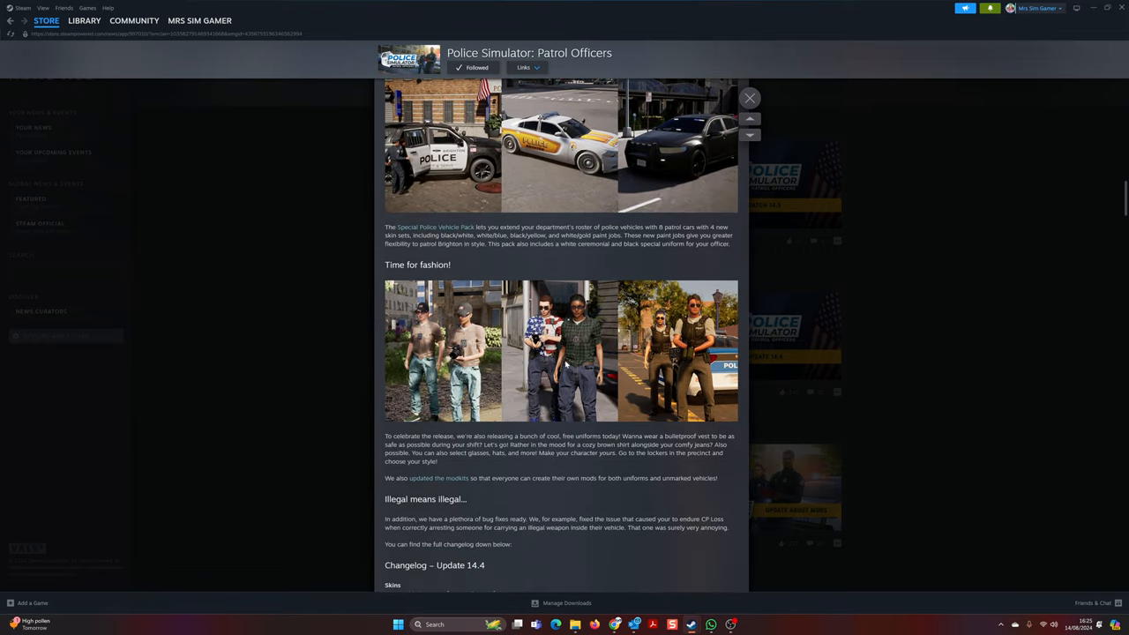
{"action": "mouse_move", "coordinate": [656, 345]}
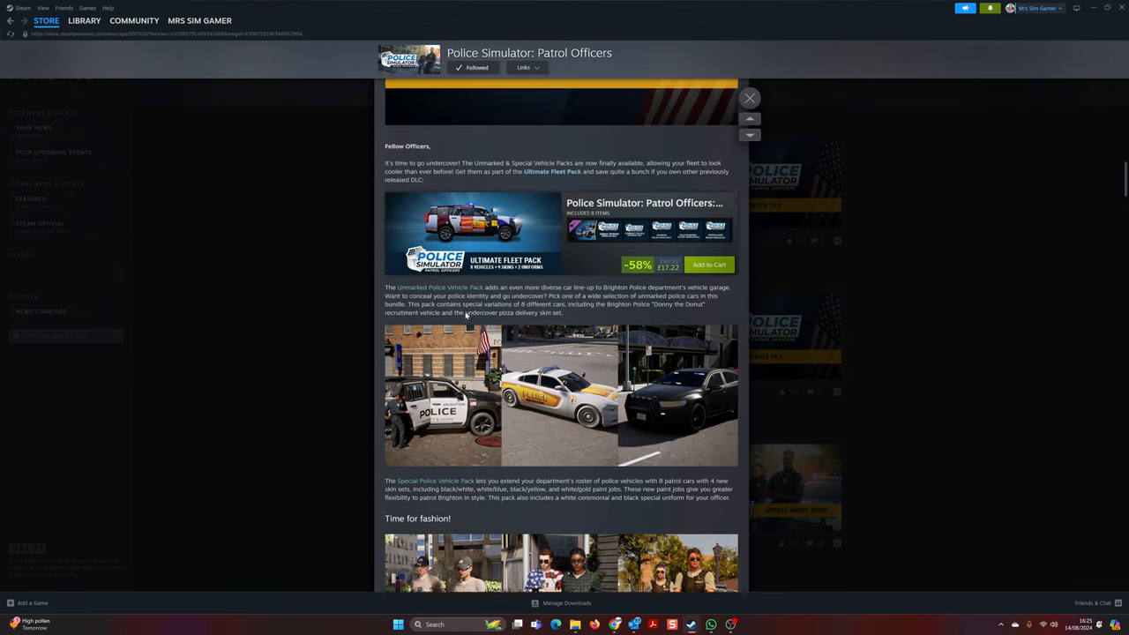
{"action": "scroll", "scroll_direction": "down", "scroll_amount": 3}
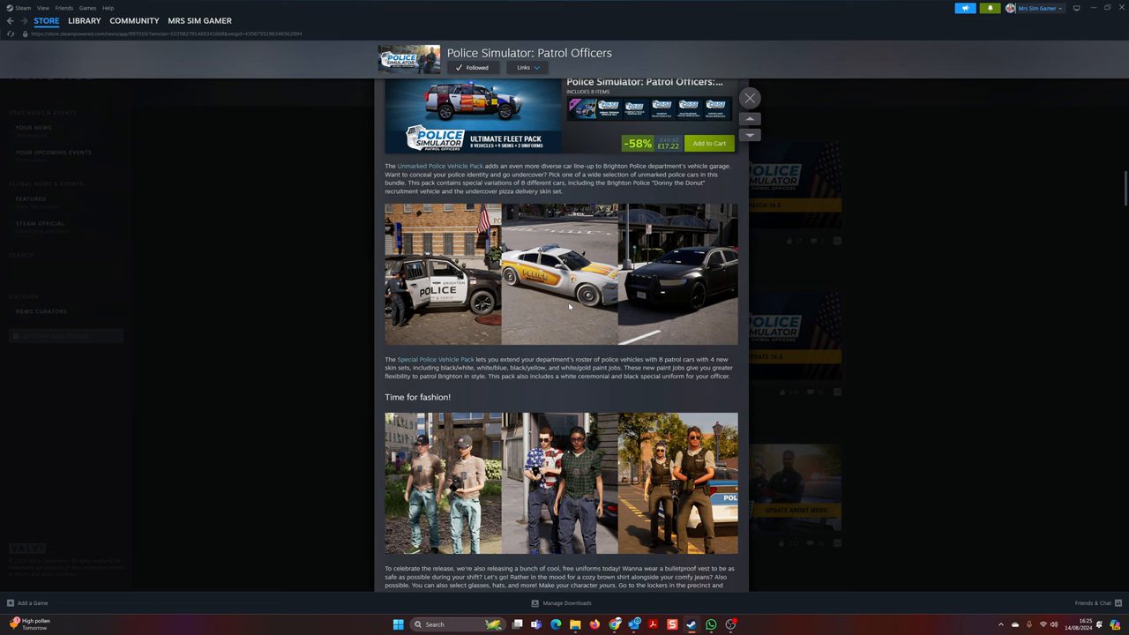
{"action": "mouse_move", "coordinate": [529, 319]}
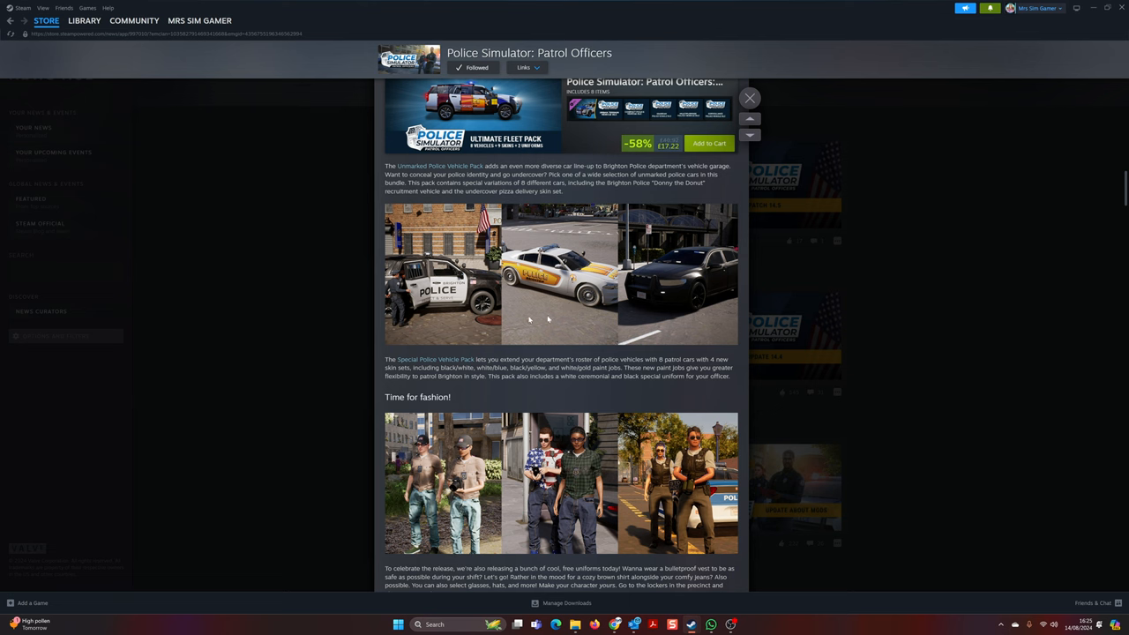
{"action": "scroll", "scroll_direction": "down", "scroll_amount": 3}
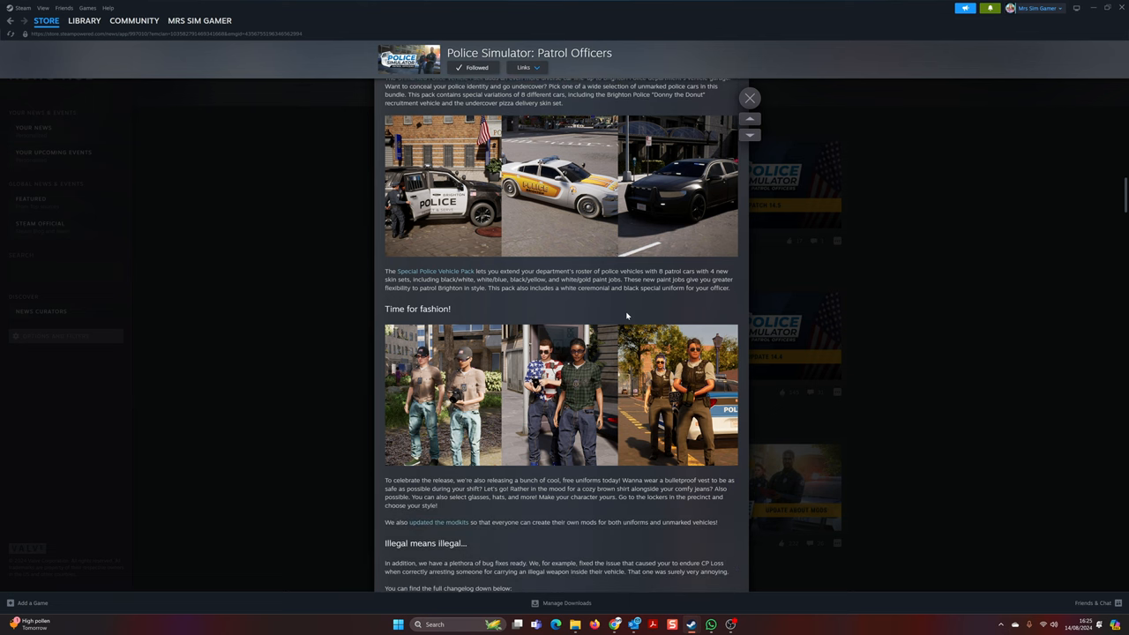
{"action": "scroll", "scroll_direction": "down", "scroll_amount": 3}
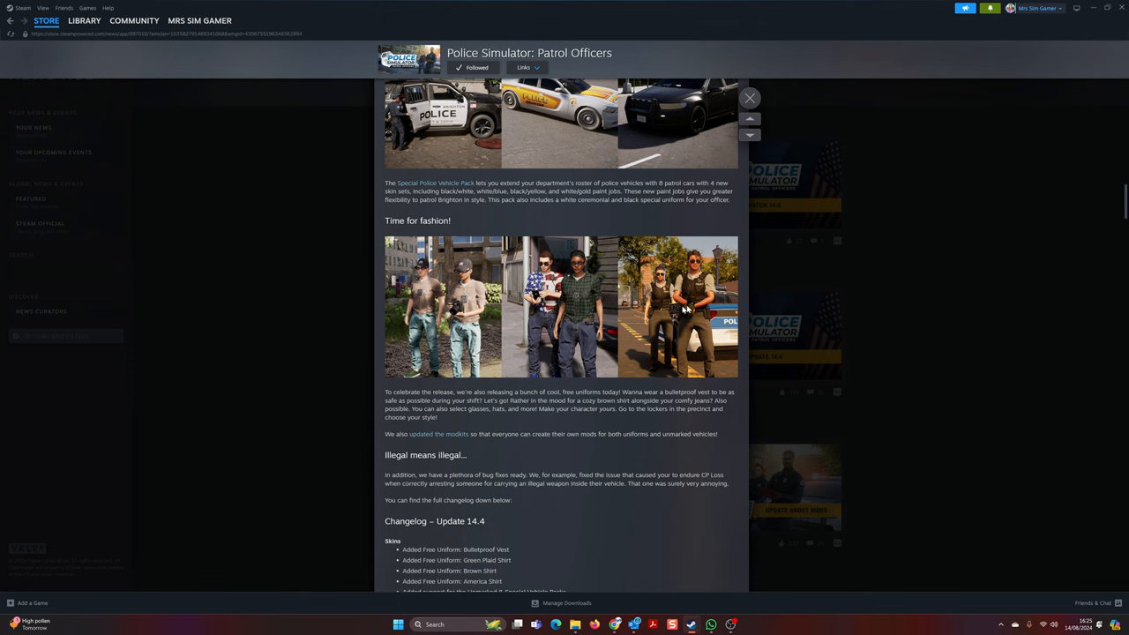
{"action": "scroll", "scroll_direction": "down", "scroll_amount": 3}
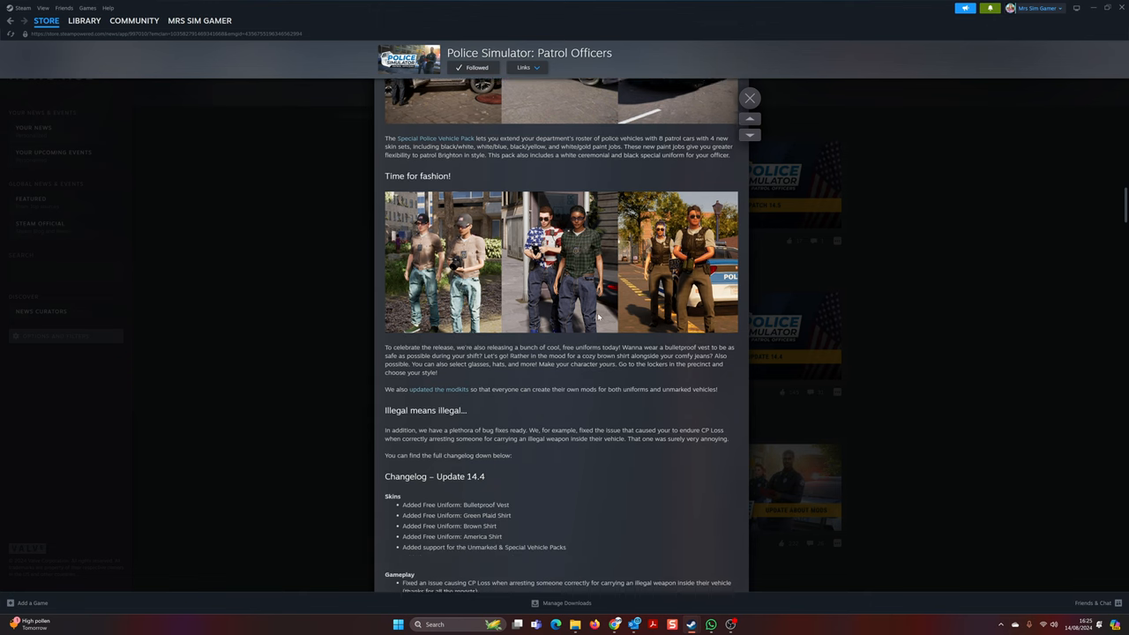
{"action": "scroll", "scroll_direction": "down", "scroll_amount": 3}
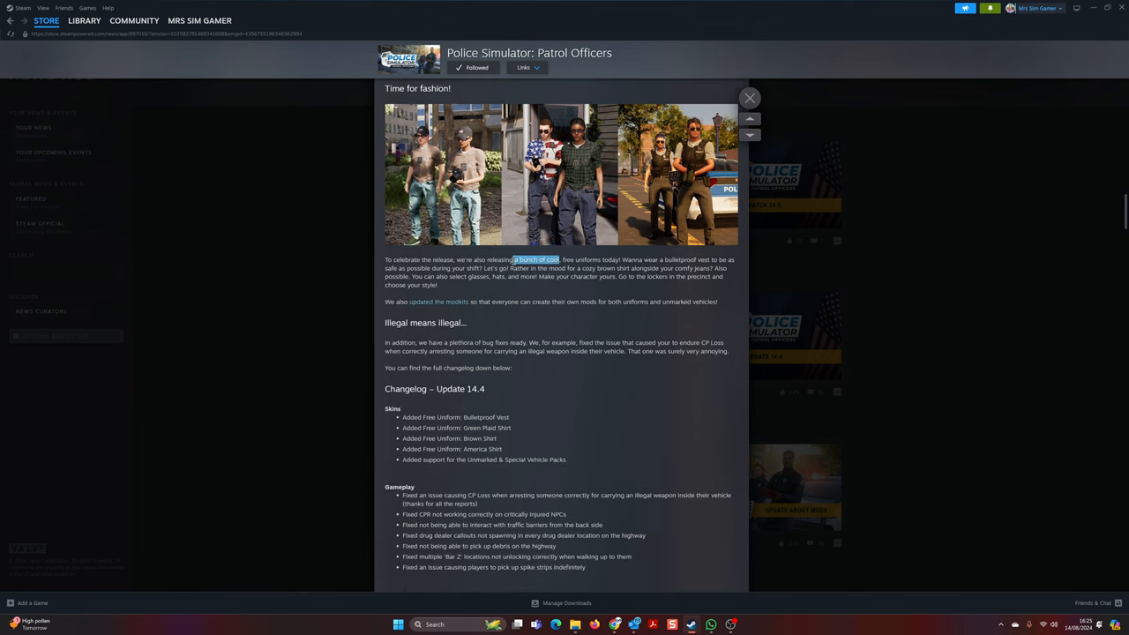
{"action": "left_click", "coordinate": [568, 259]}
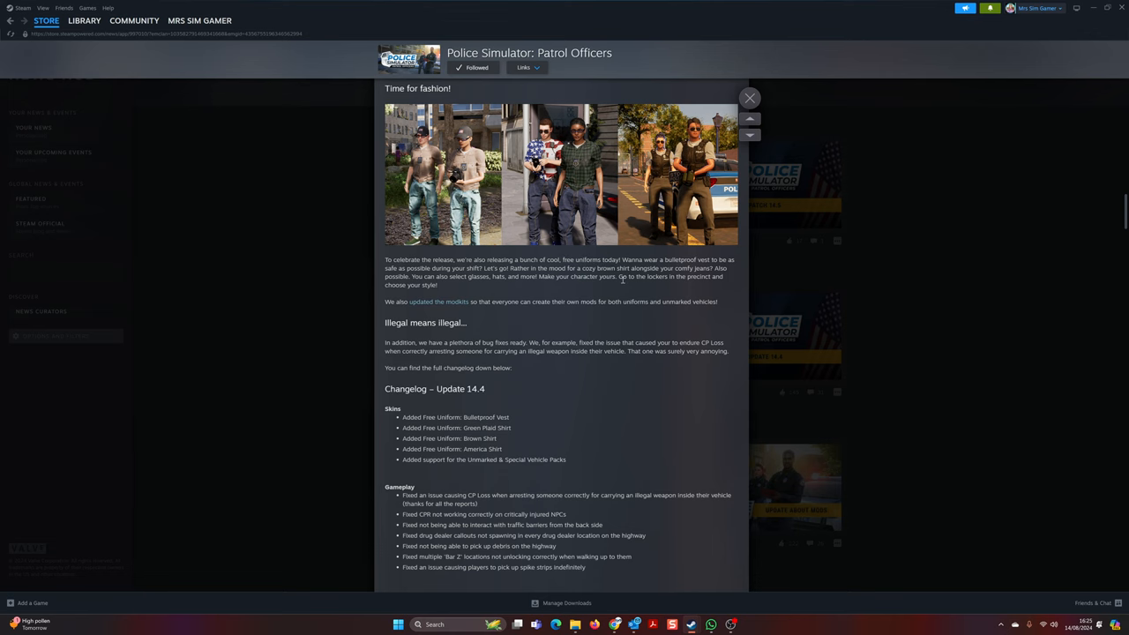
{"action": "scroll", "scroll_direction": "down", "scroll_amount": 3}
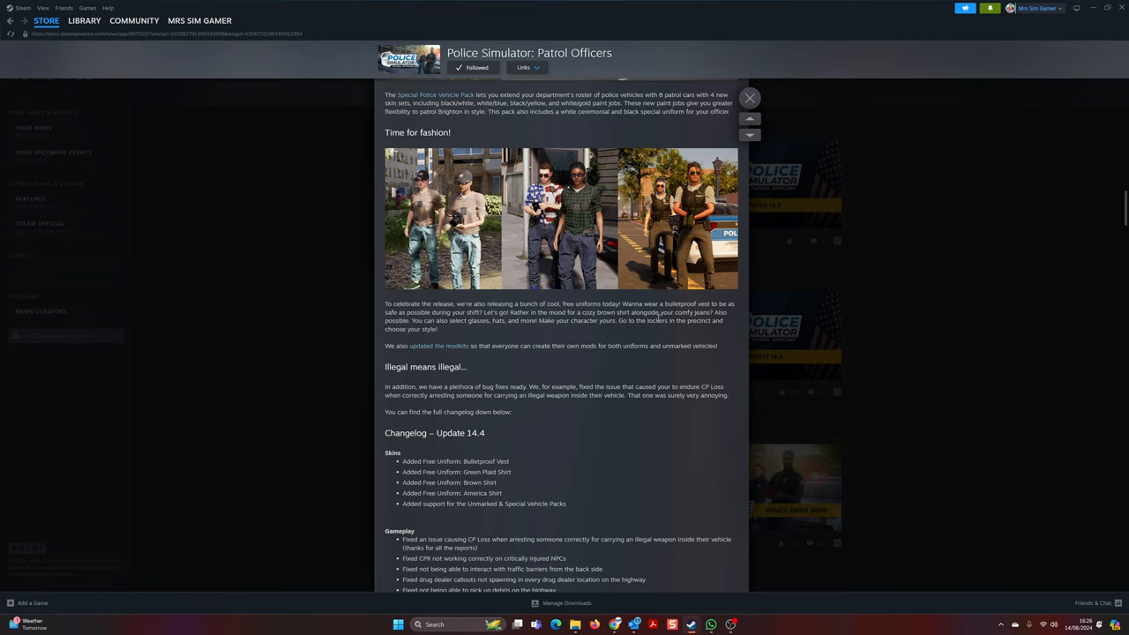
{"action": "mouse_move", "coordinate": [660, 320]}
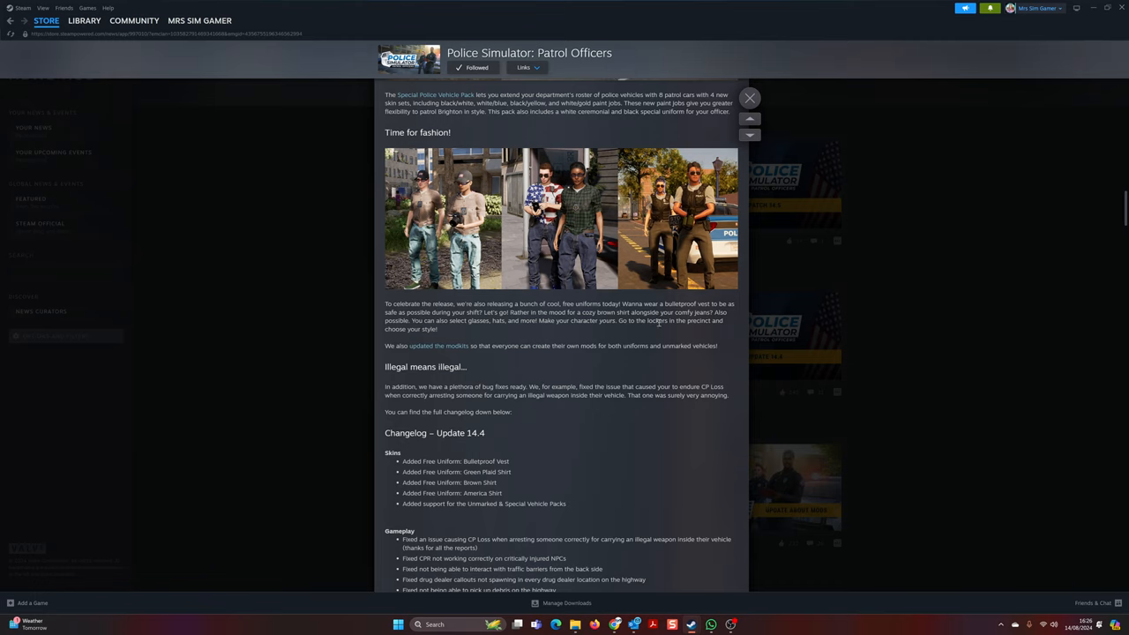
{"action": "mouse_move", "coordinate": [656, 342]}
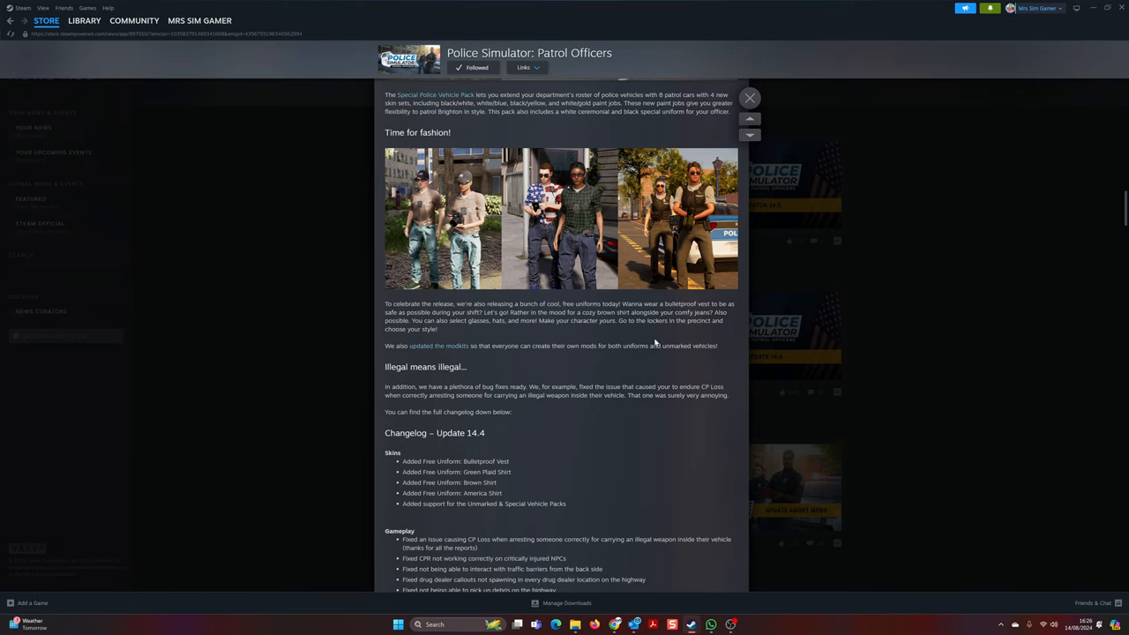
{"action": "mouse_move", "coordinate": [652, 344]}
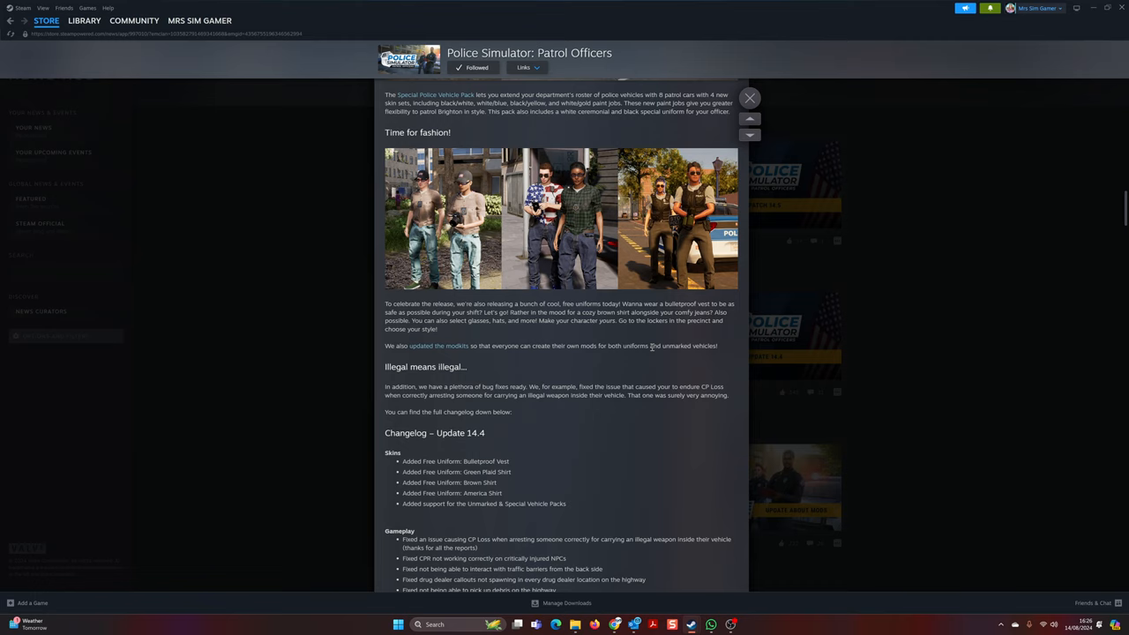
{"action": "mouse_move", "coordinate": [630, 360]}
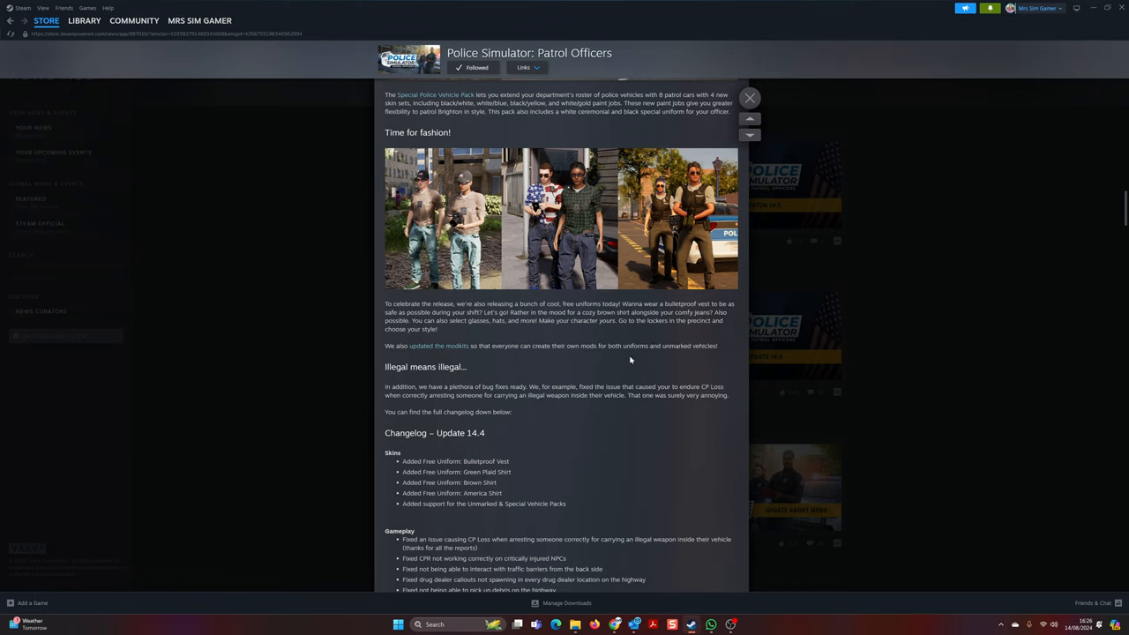
{"action": "mouse_move", "coordinate": [627, 359]}
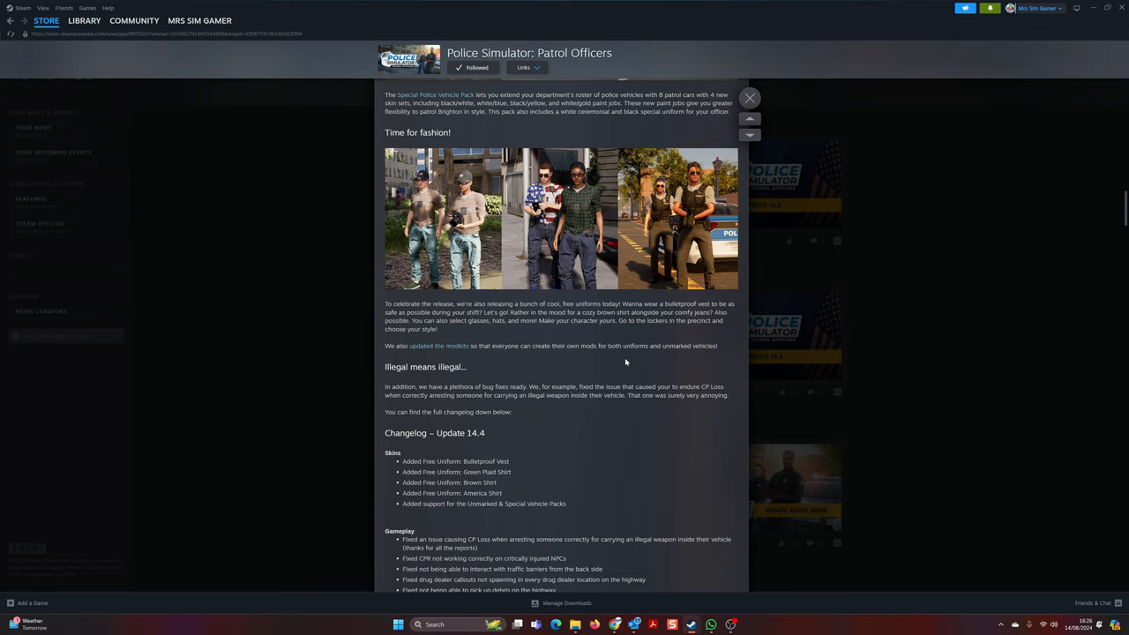
Read through the Update 14.4 changelog, clearing the NPC highlight and highlighting a Multiplayer fix line.
{"action": "scroll", "scroll_direction": "down", "scroll_amount": 3}
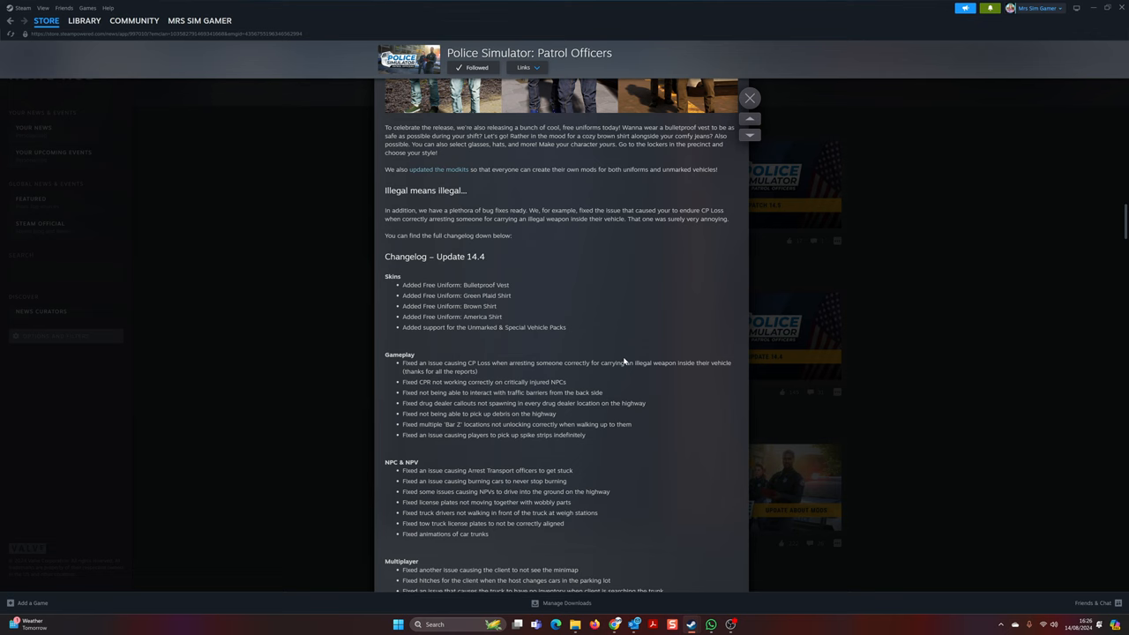
{"action": "scroll", "scroll_direction": "down", "scroll_amount": 3}
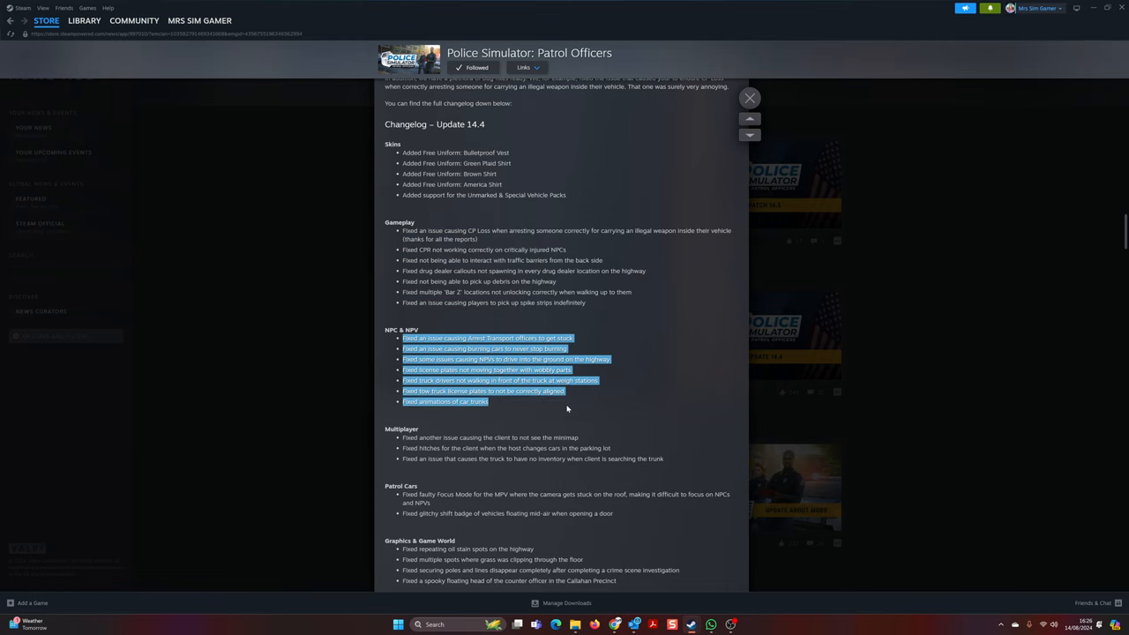
{"action": "left_click", "coordinate": [608, 370]}
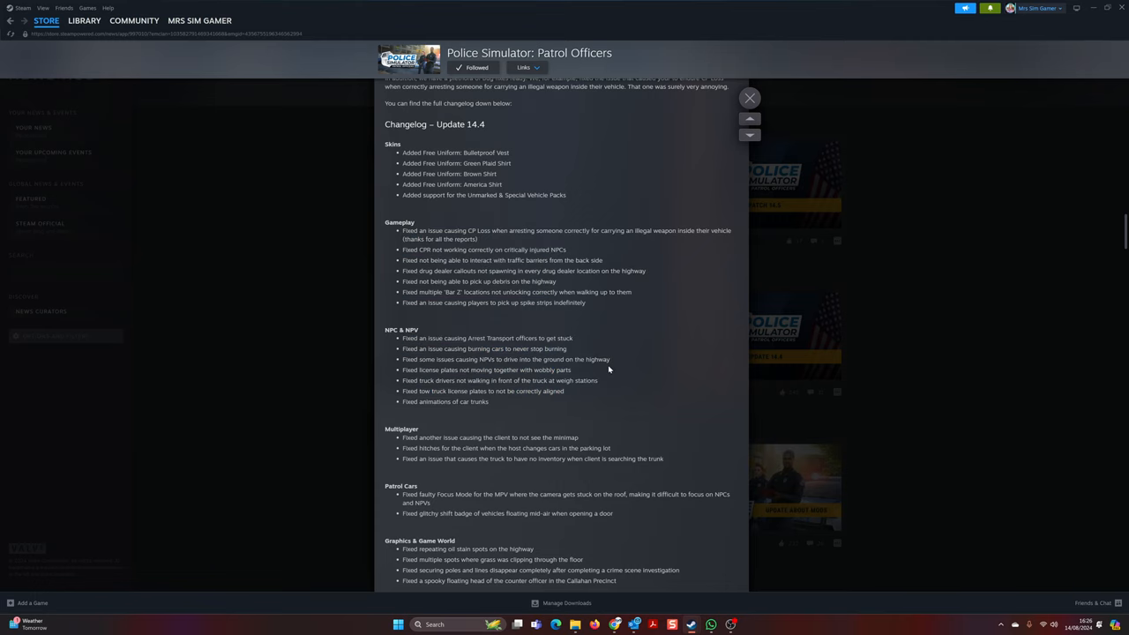
{"action": "scroll", "scroll_direction": "down", "scroll_amount": 3}
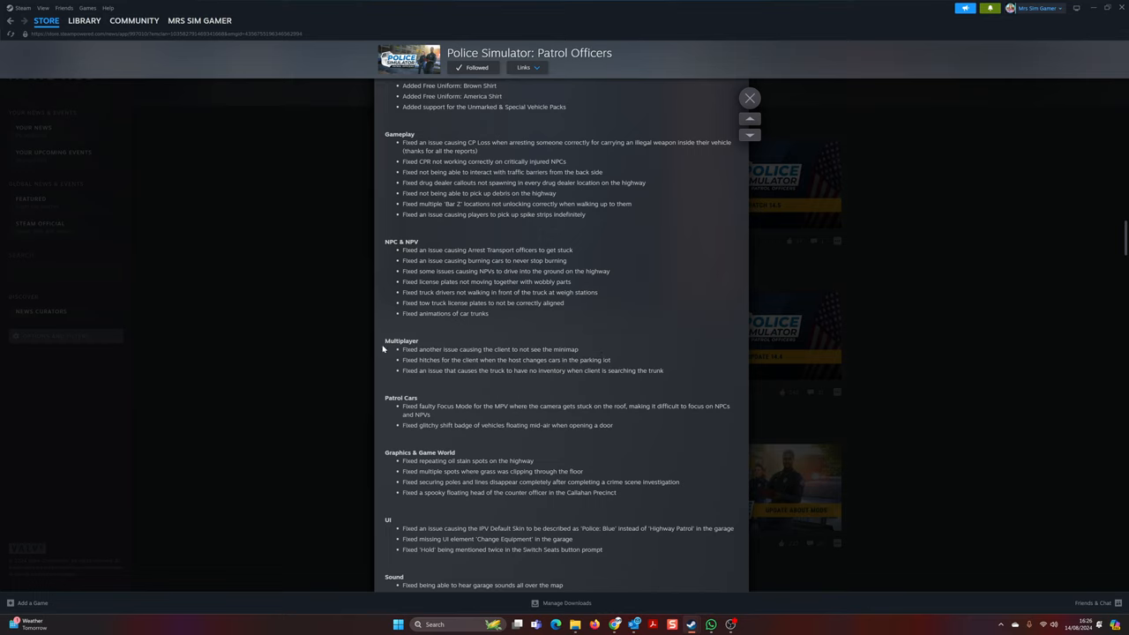
{"action": "double_click", "coordinate": [402, 341]}
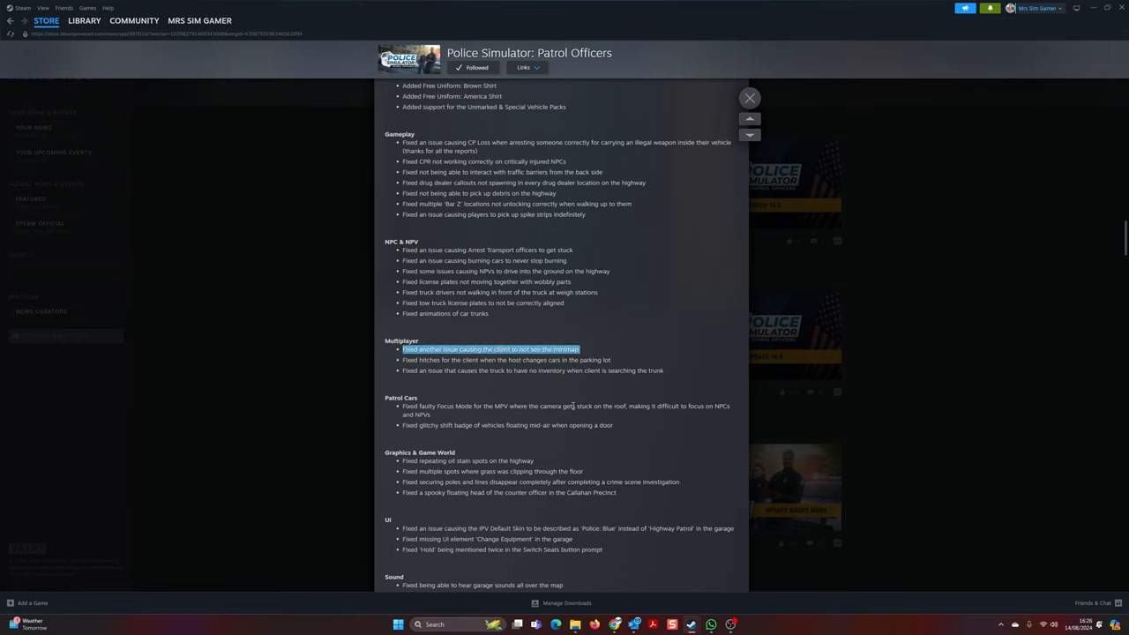
{"action": "mouse_move", "coordinate": [550, 391]}
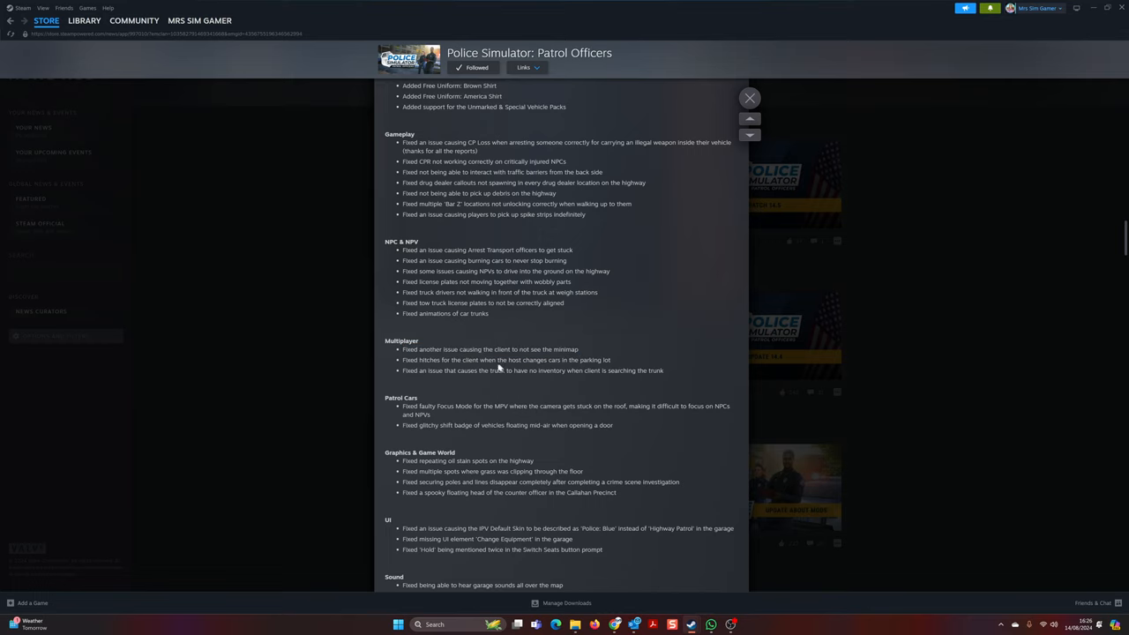
Finish reading the rest of the changelog and close the Update 14.4 post.
{"action": "scroll", "scroll_direction": "down", "scroll_amount": 3}
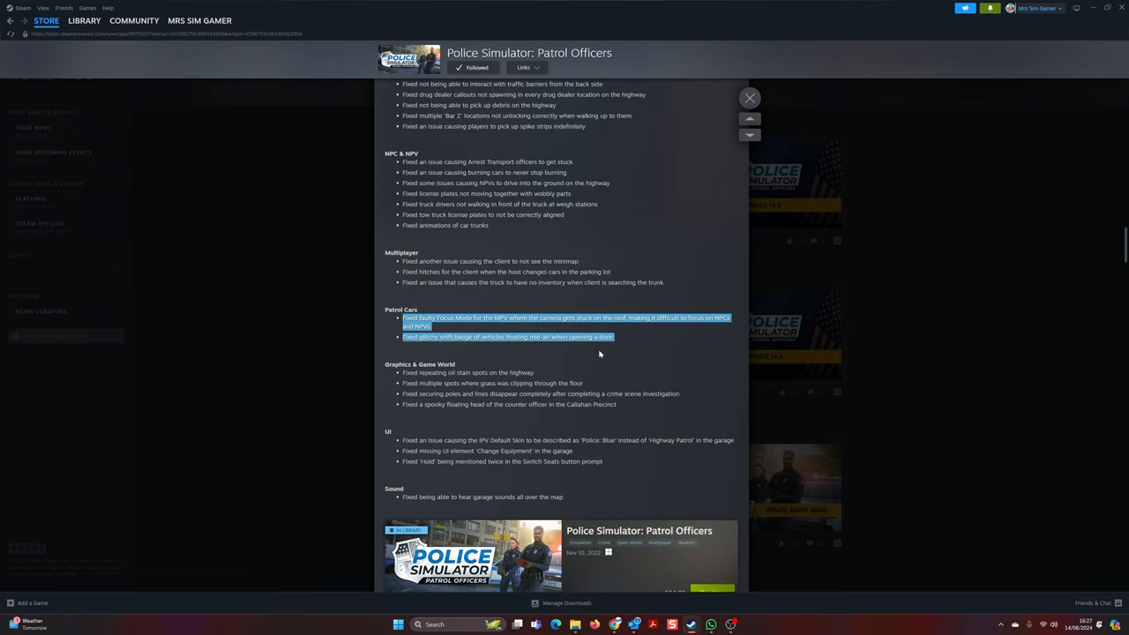
{"action": "scroll", "scroll_direction": "down", "scroll_amount": 3}
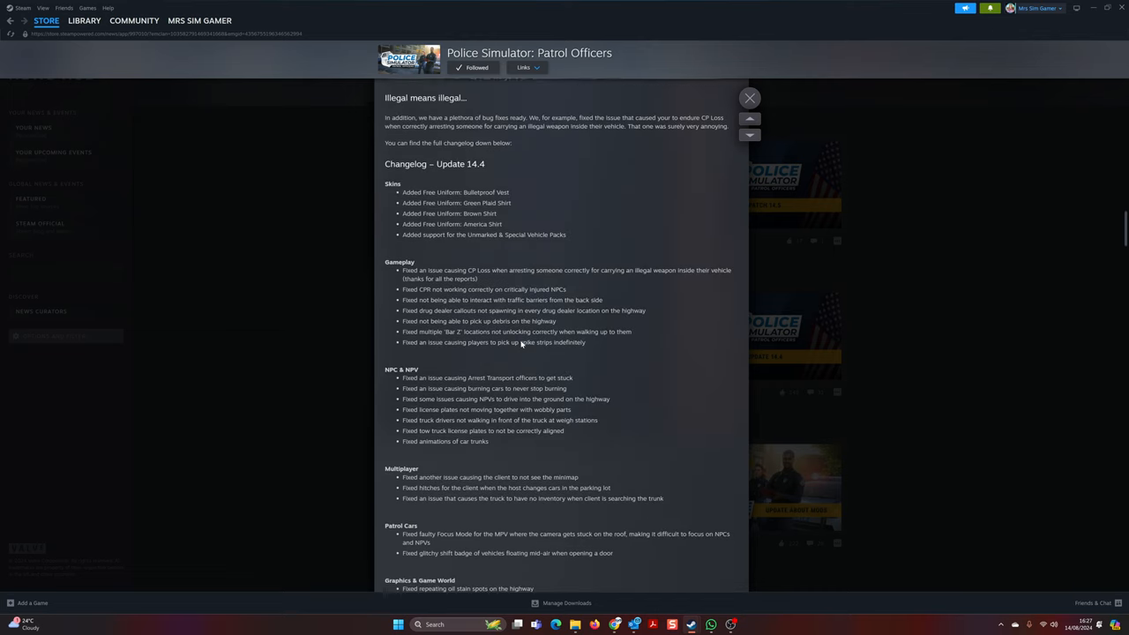
{"action": "left_click", "coordinate": [747, 98]}
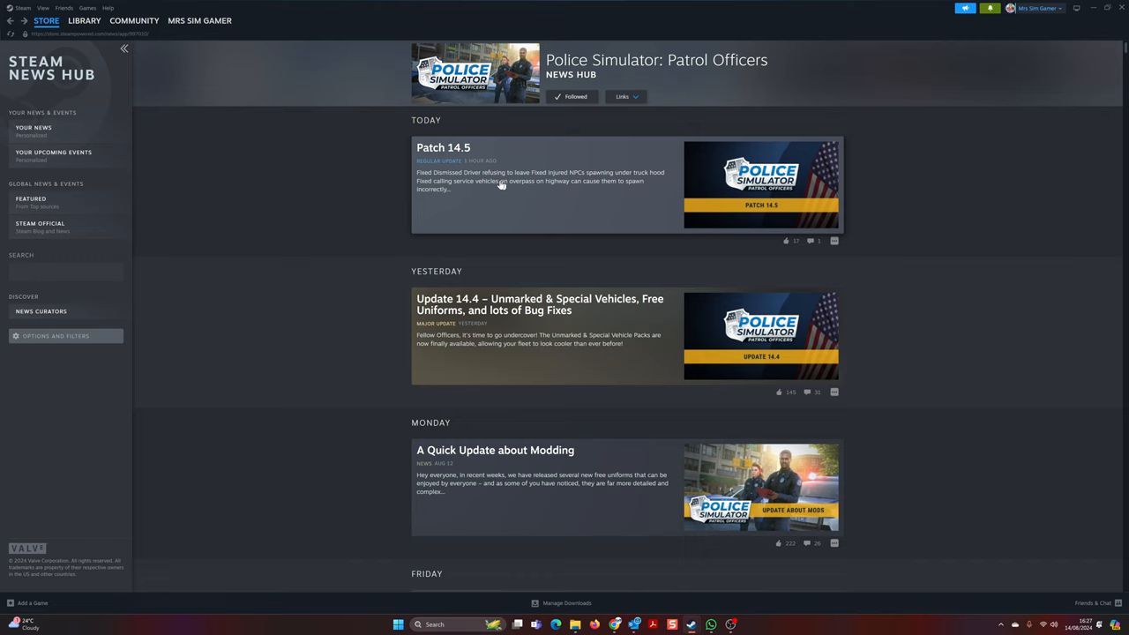
{"action": "mouse_move", "coordinate": [496, 181]}
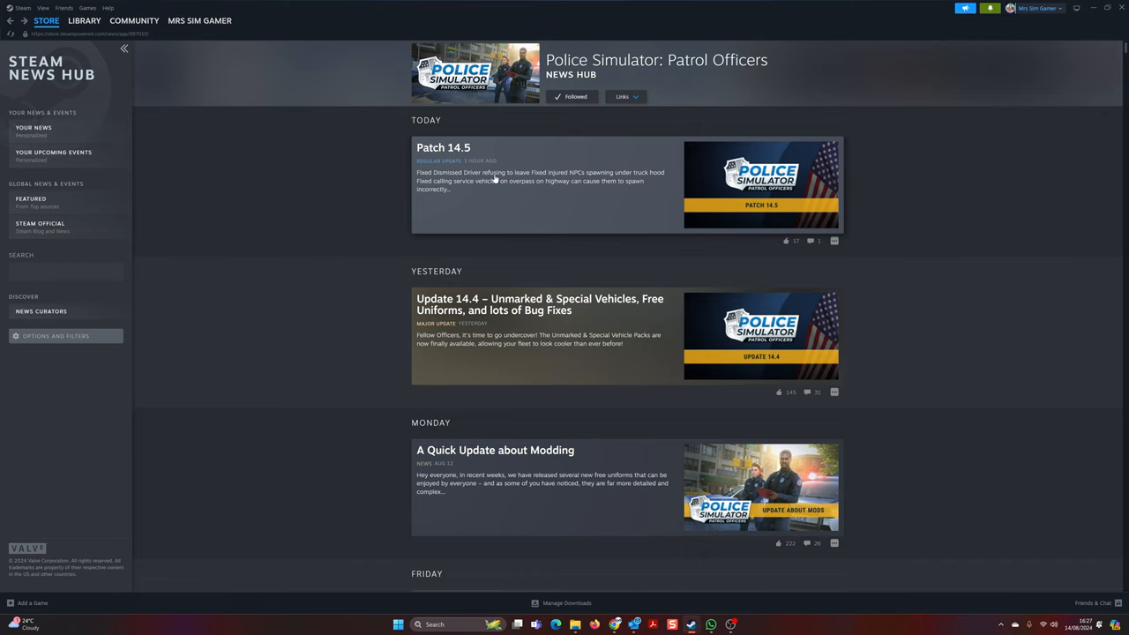
{"action": "mouse_move", "coordinate": [497, 176]}
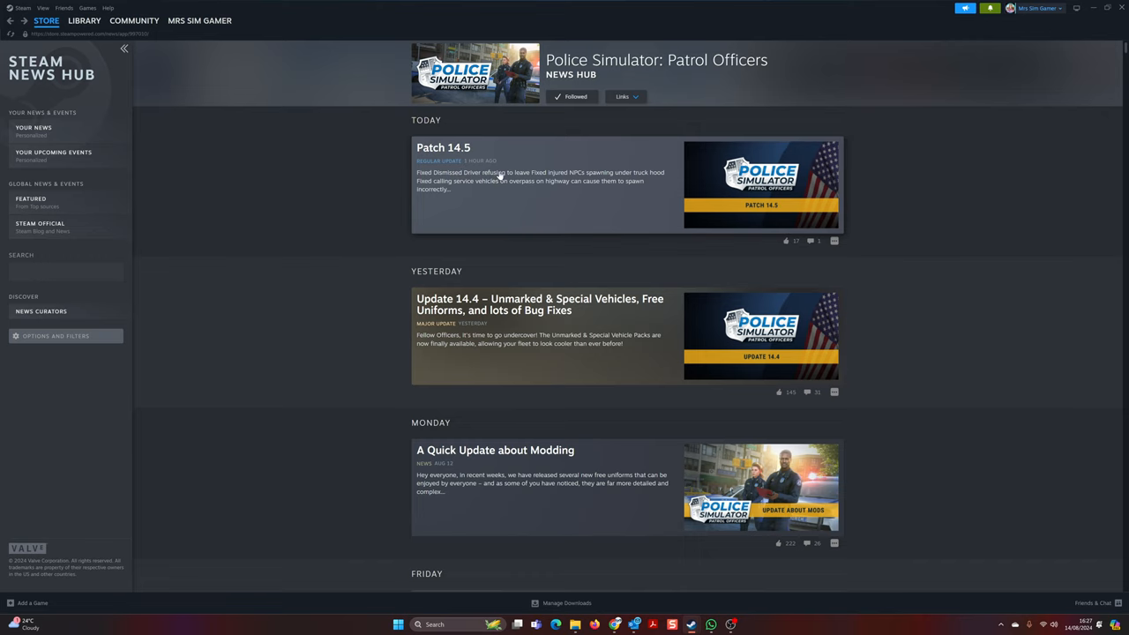
Open the Patch 14.5 post, read through its changelog, and close it.
{"action": "left_click", "coordinate": [443, 149]}
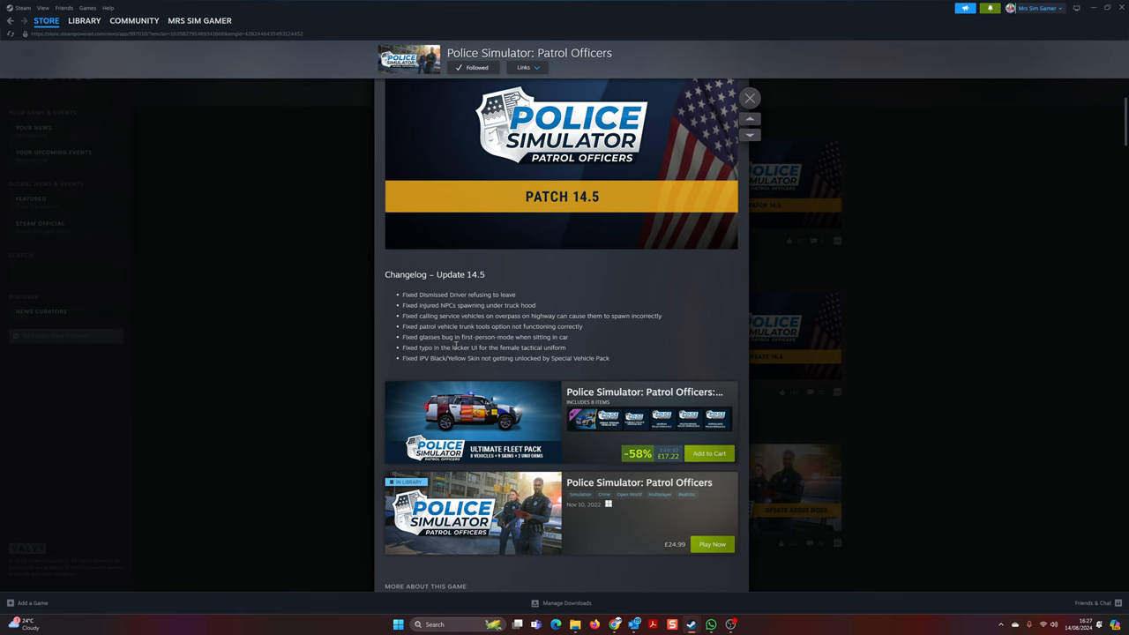
{"action": "scroll", "scroll_direction": "down", "scroll_amount": 3}
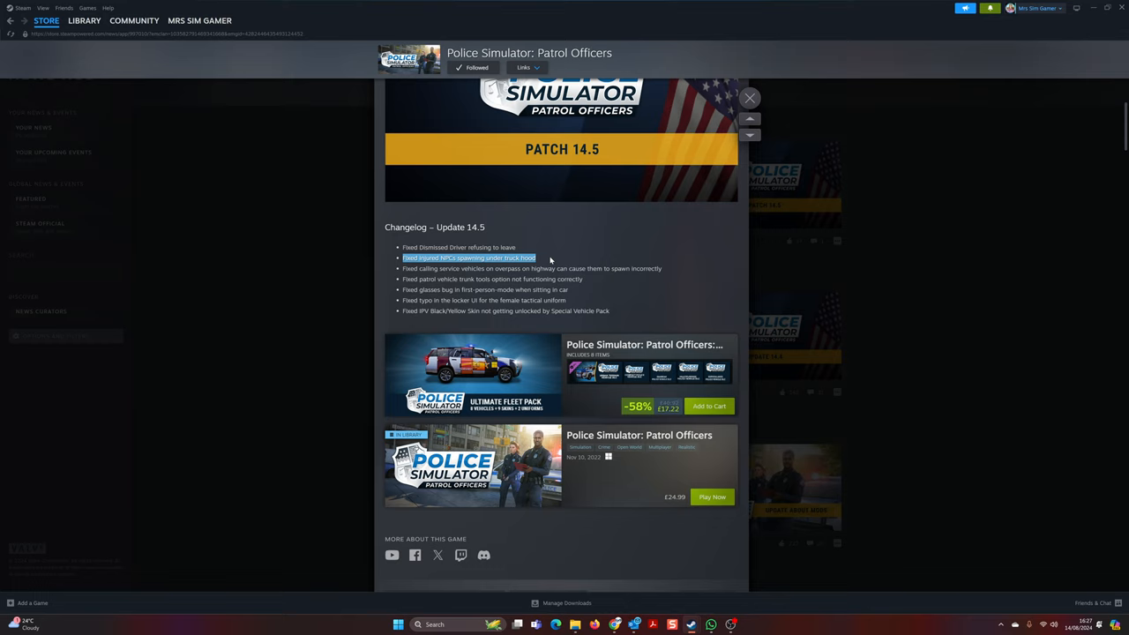
{"action": "mouse_move", "coordinate": [537, 275]}
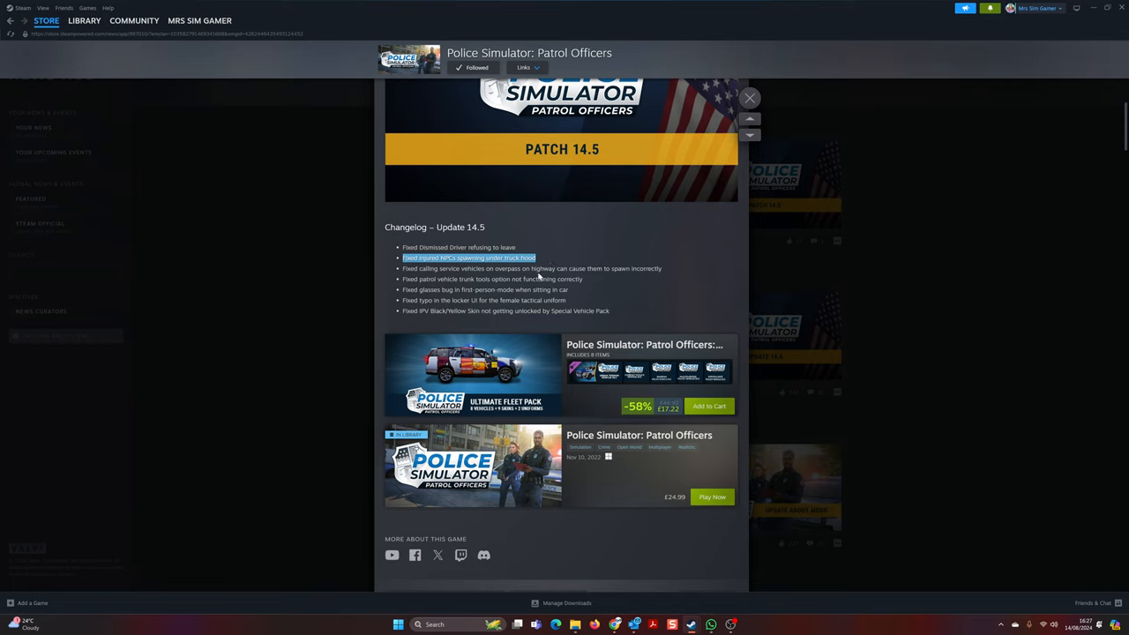
{"action": "mouse_move", "coordinate": [538, 273]}
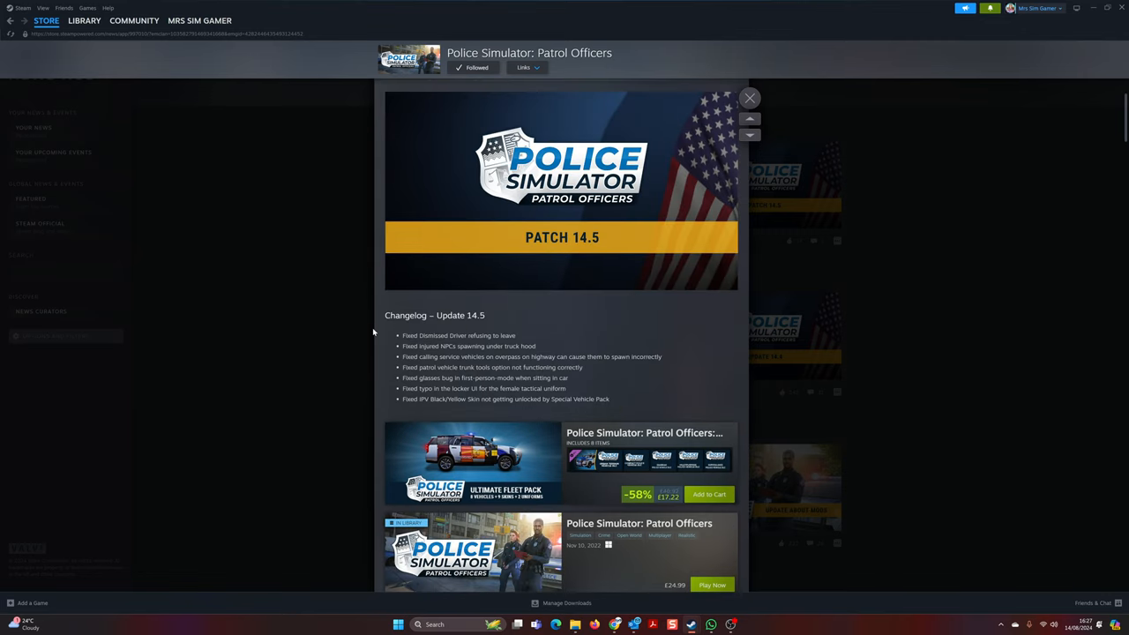
{"action": "left_click", "coordinate": [748, 99]}
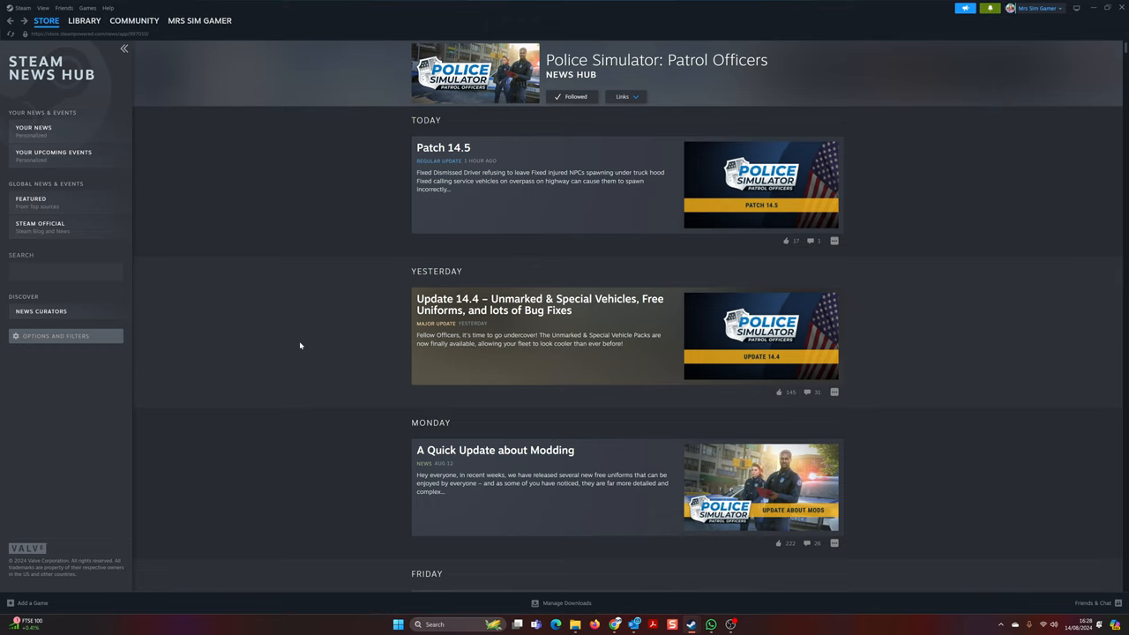
{"action": "mouse_move", "coordinate": [281, 356]}
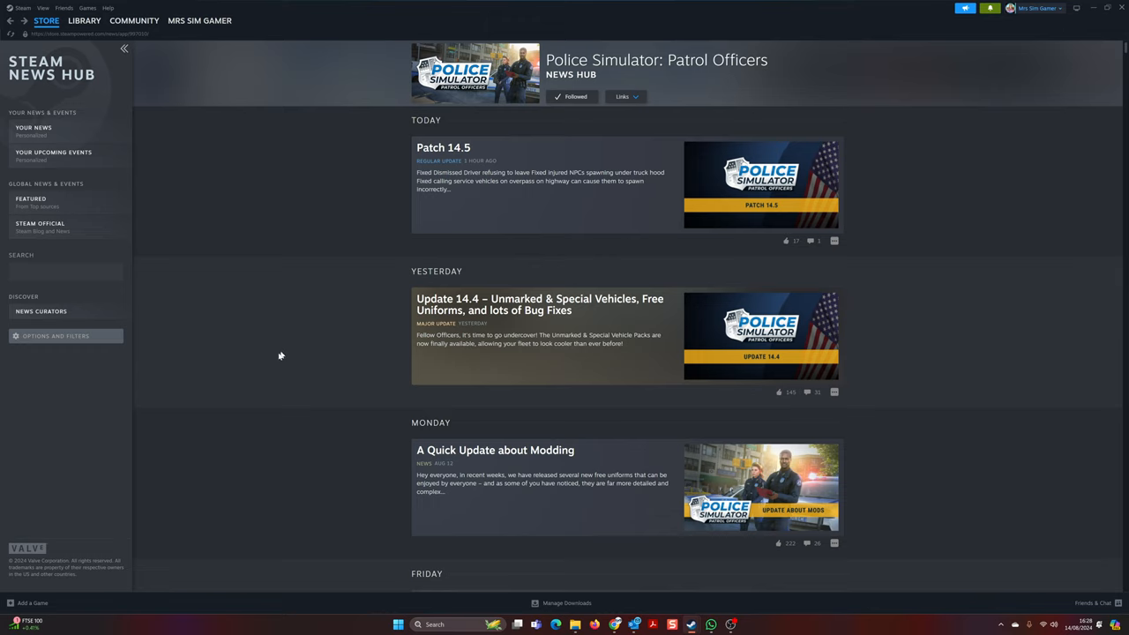